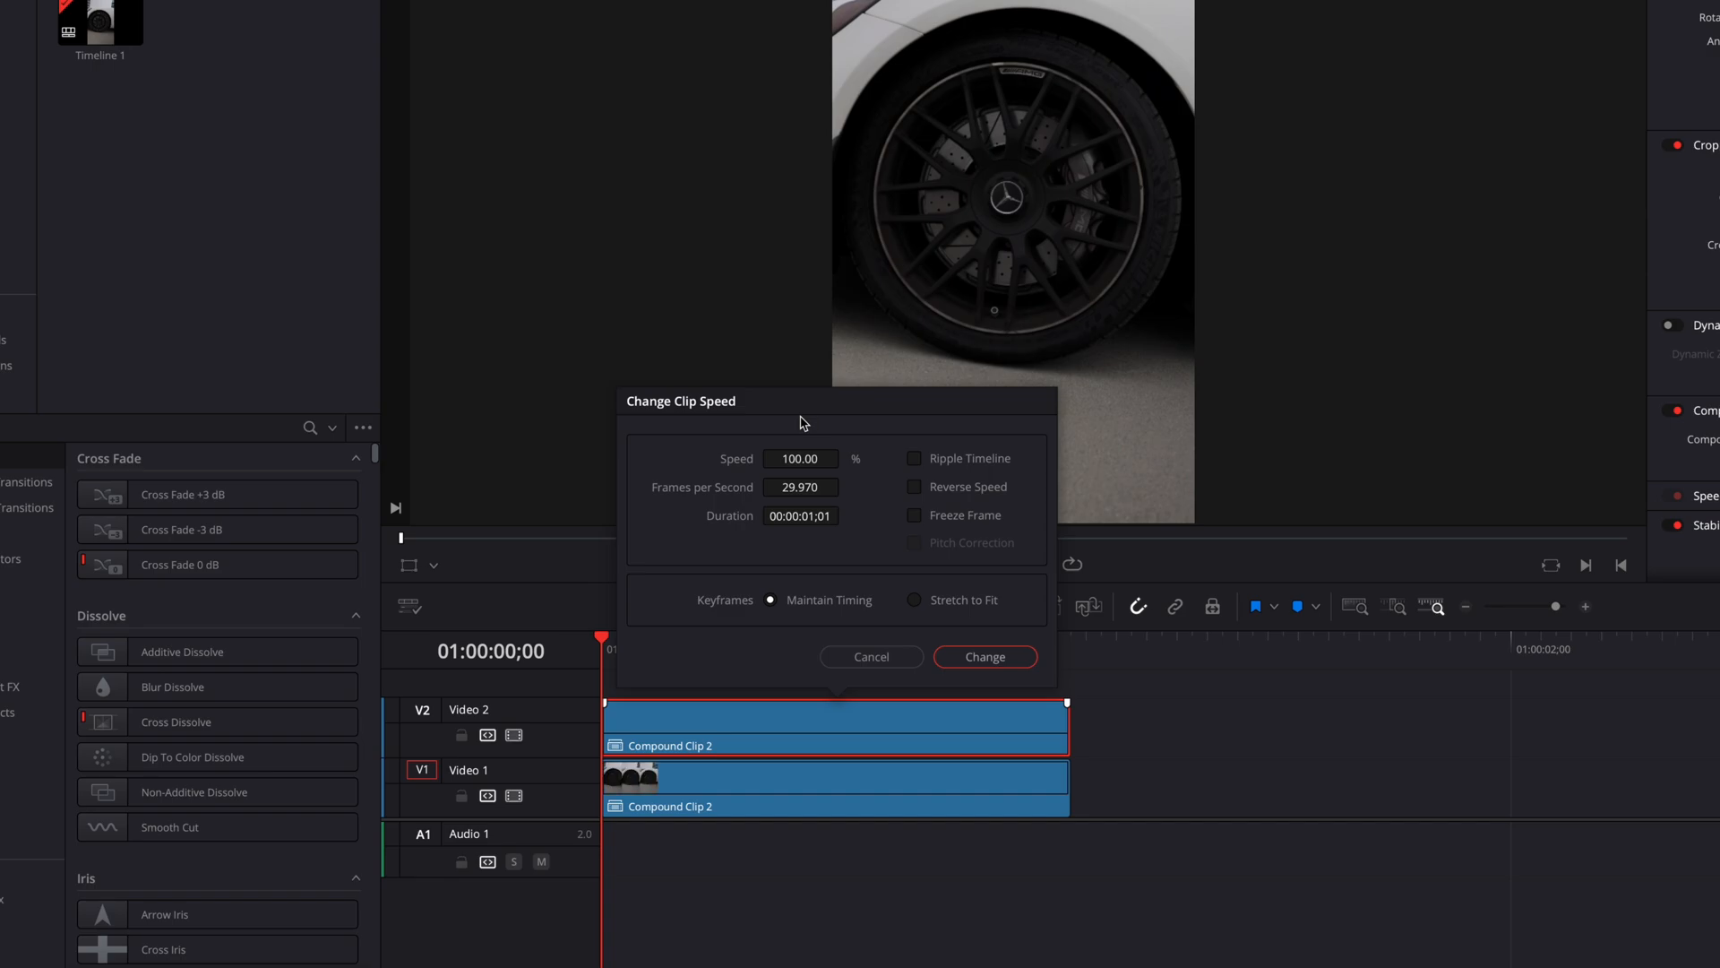
Apply a Freeze Frame speed change so the compound clip holds on a single frame
click(912, 514)
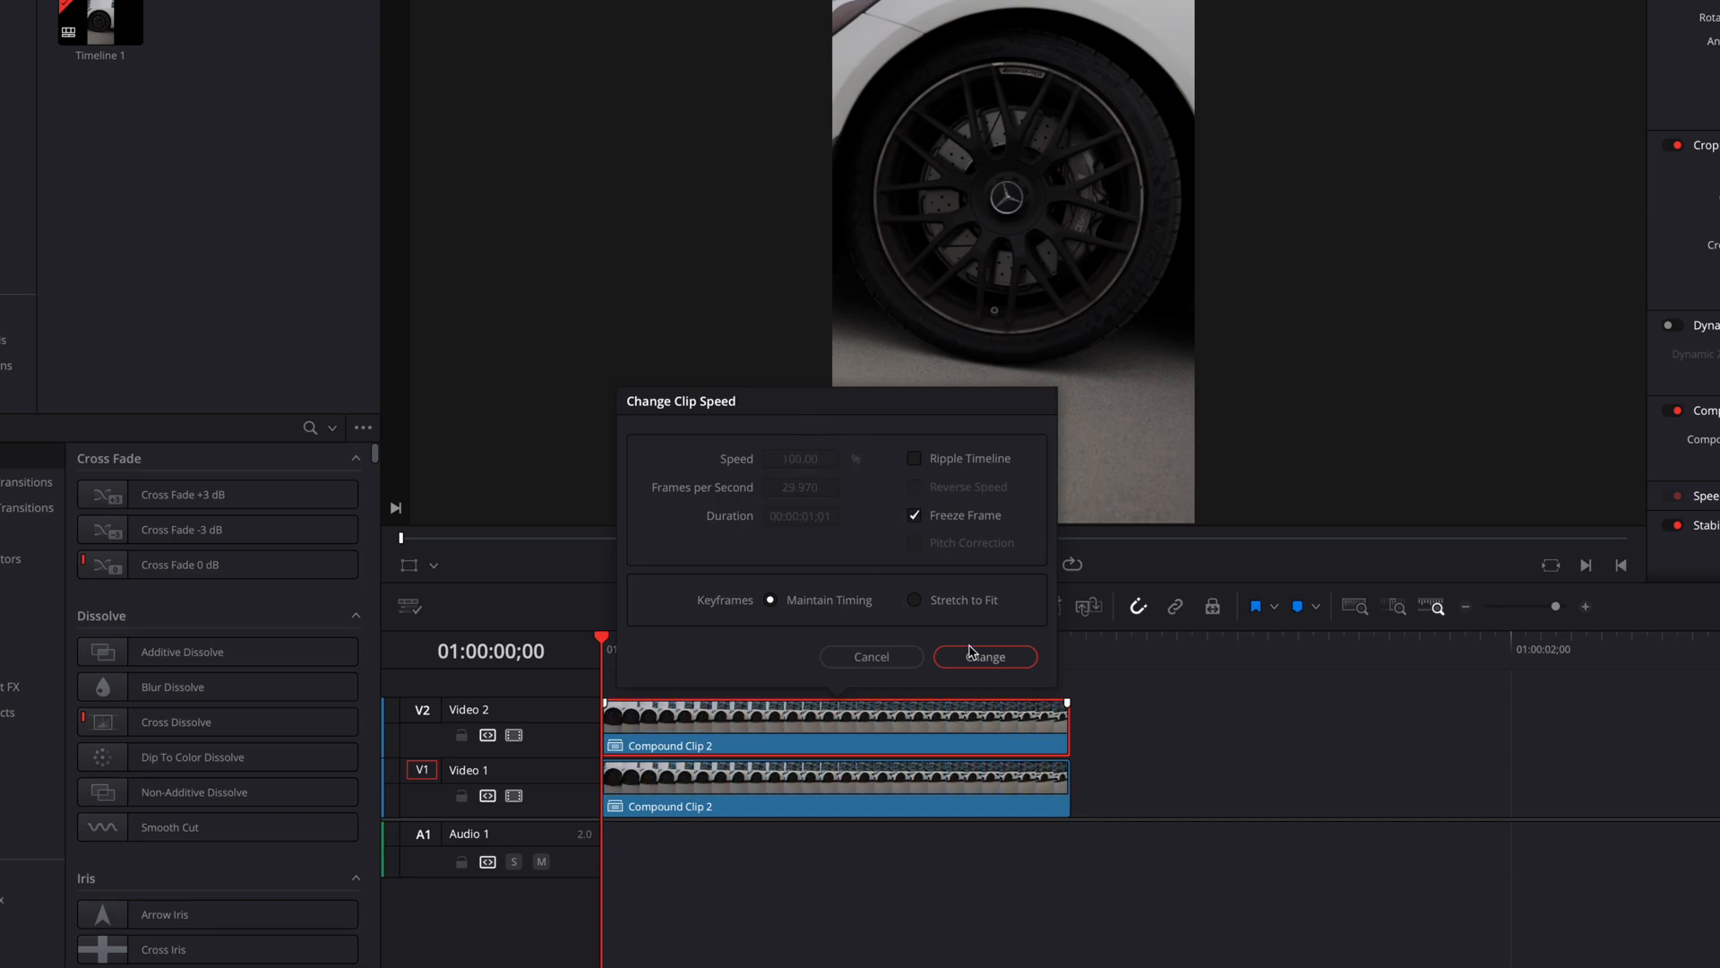
click(984, 656)
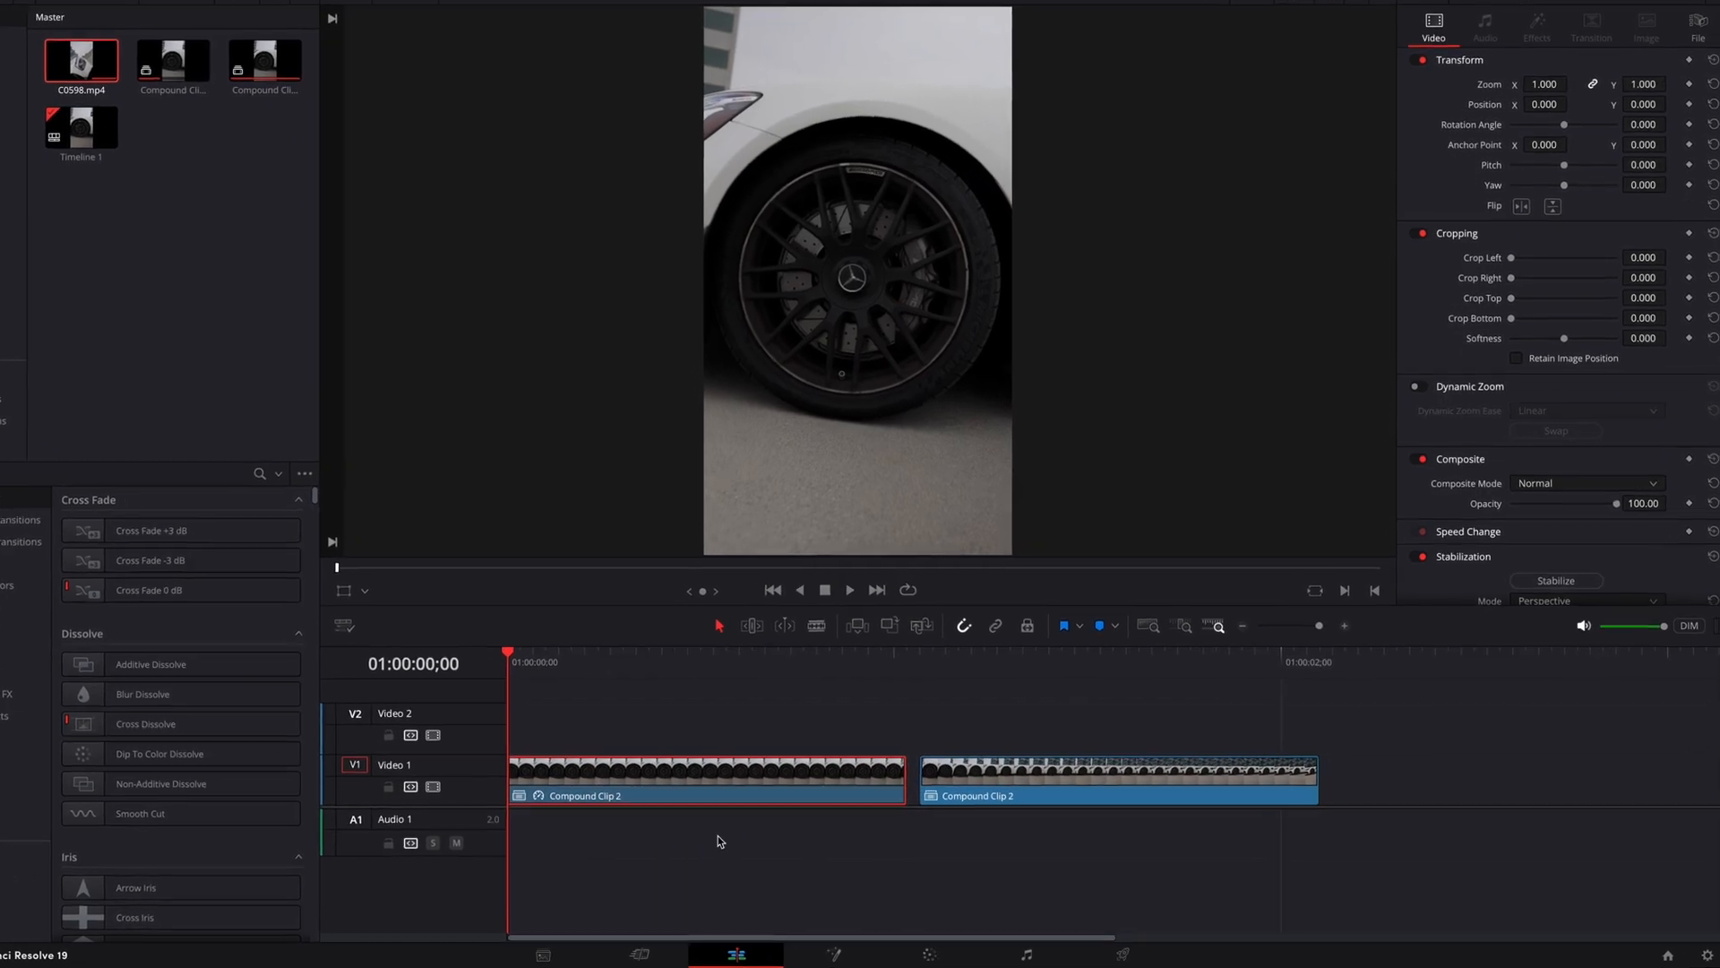
On the Color page add a circle window around the wheel, leaving the outside black
click(874, 952)
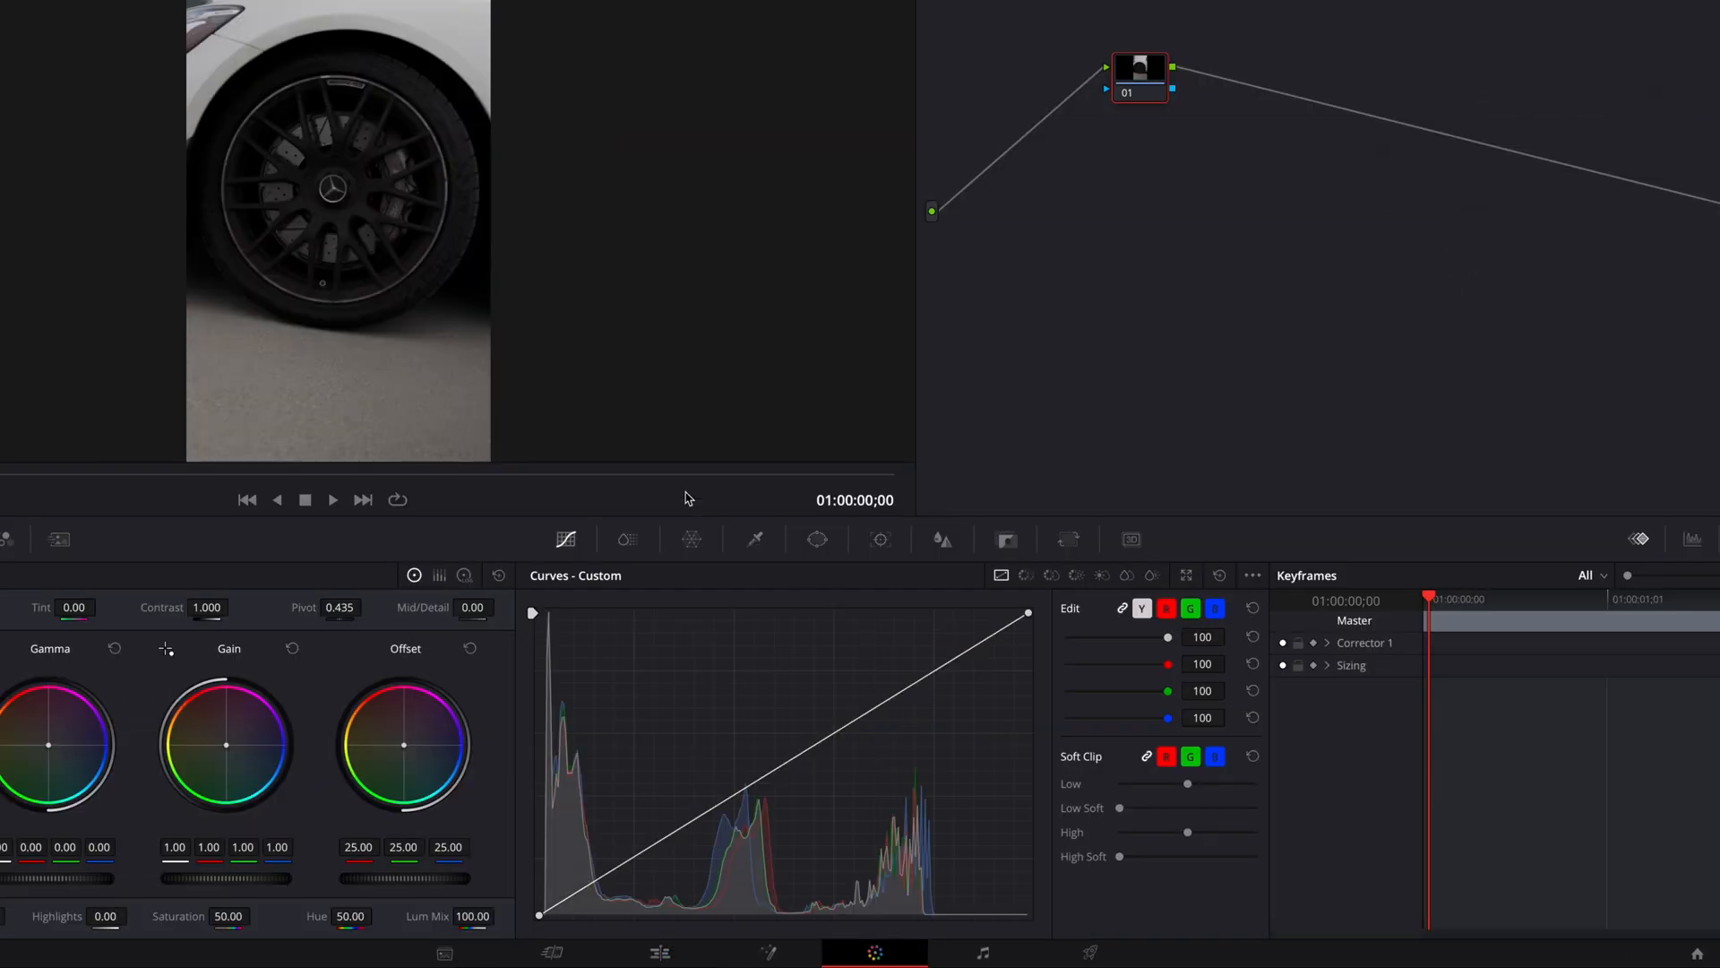
click(892, 547)
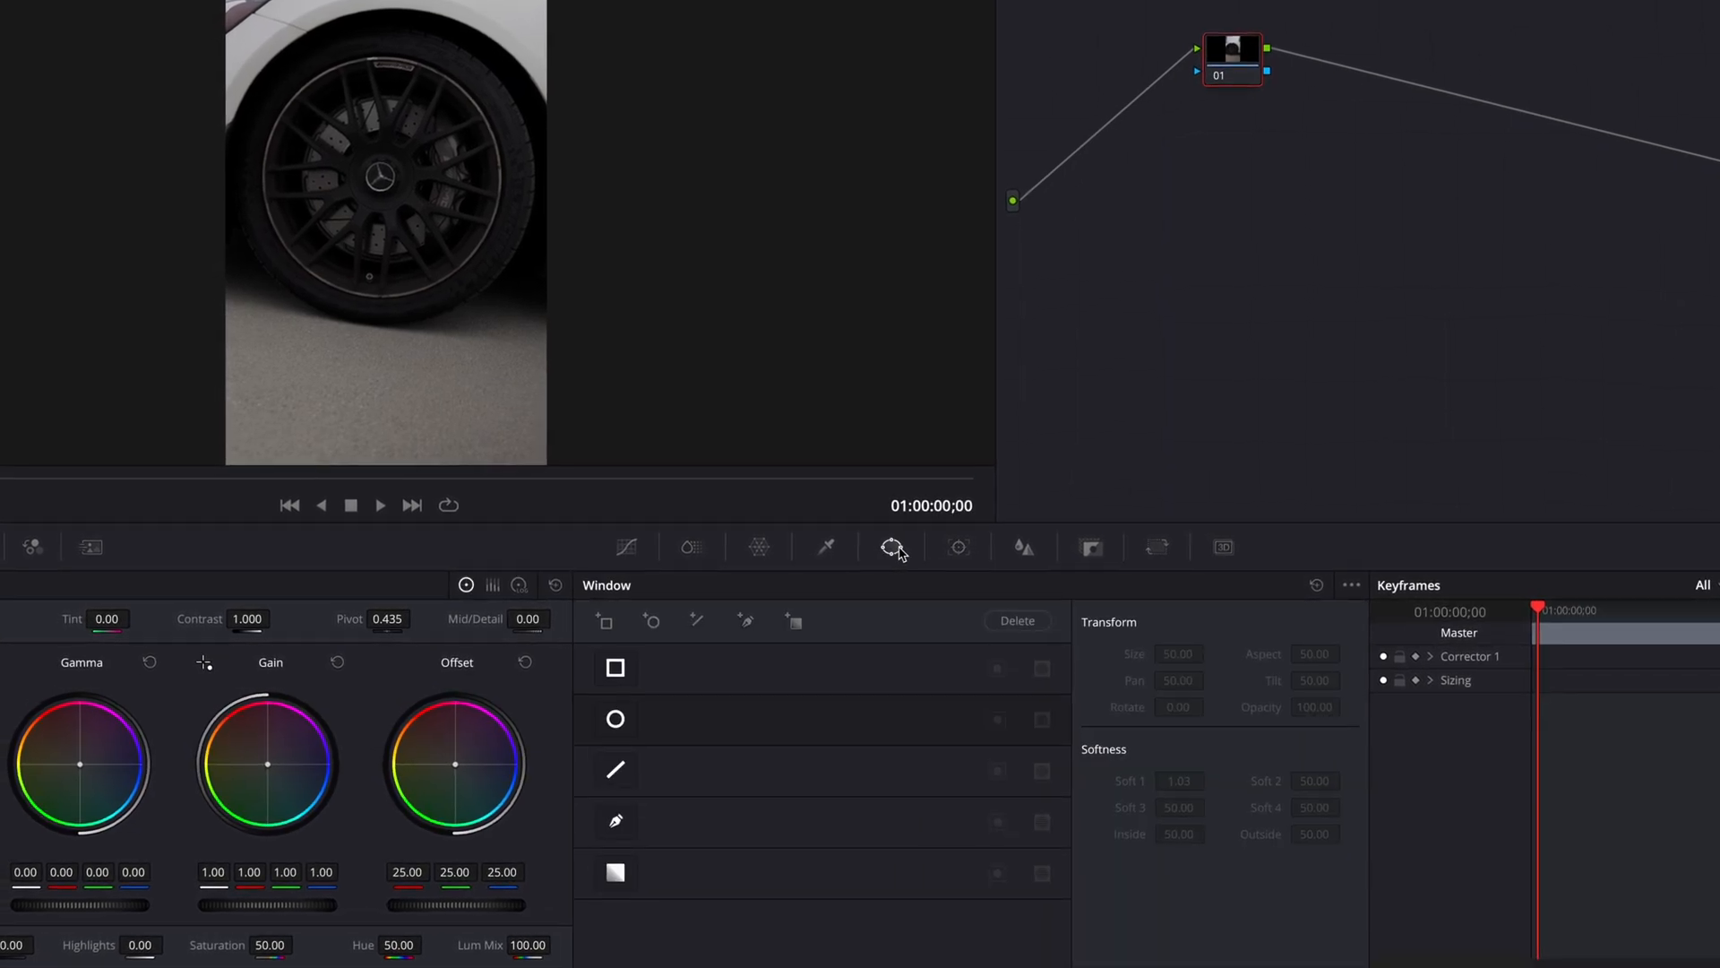
click(614, 718)
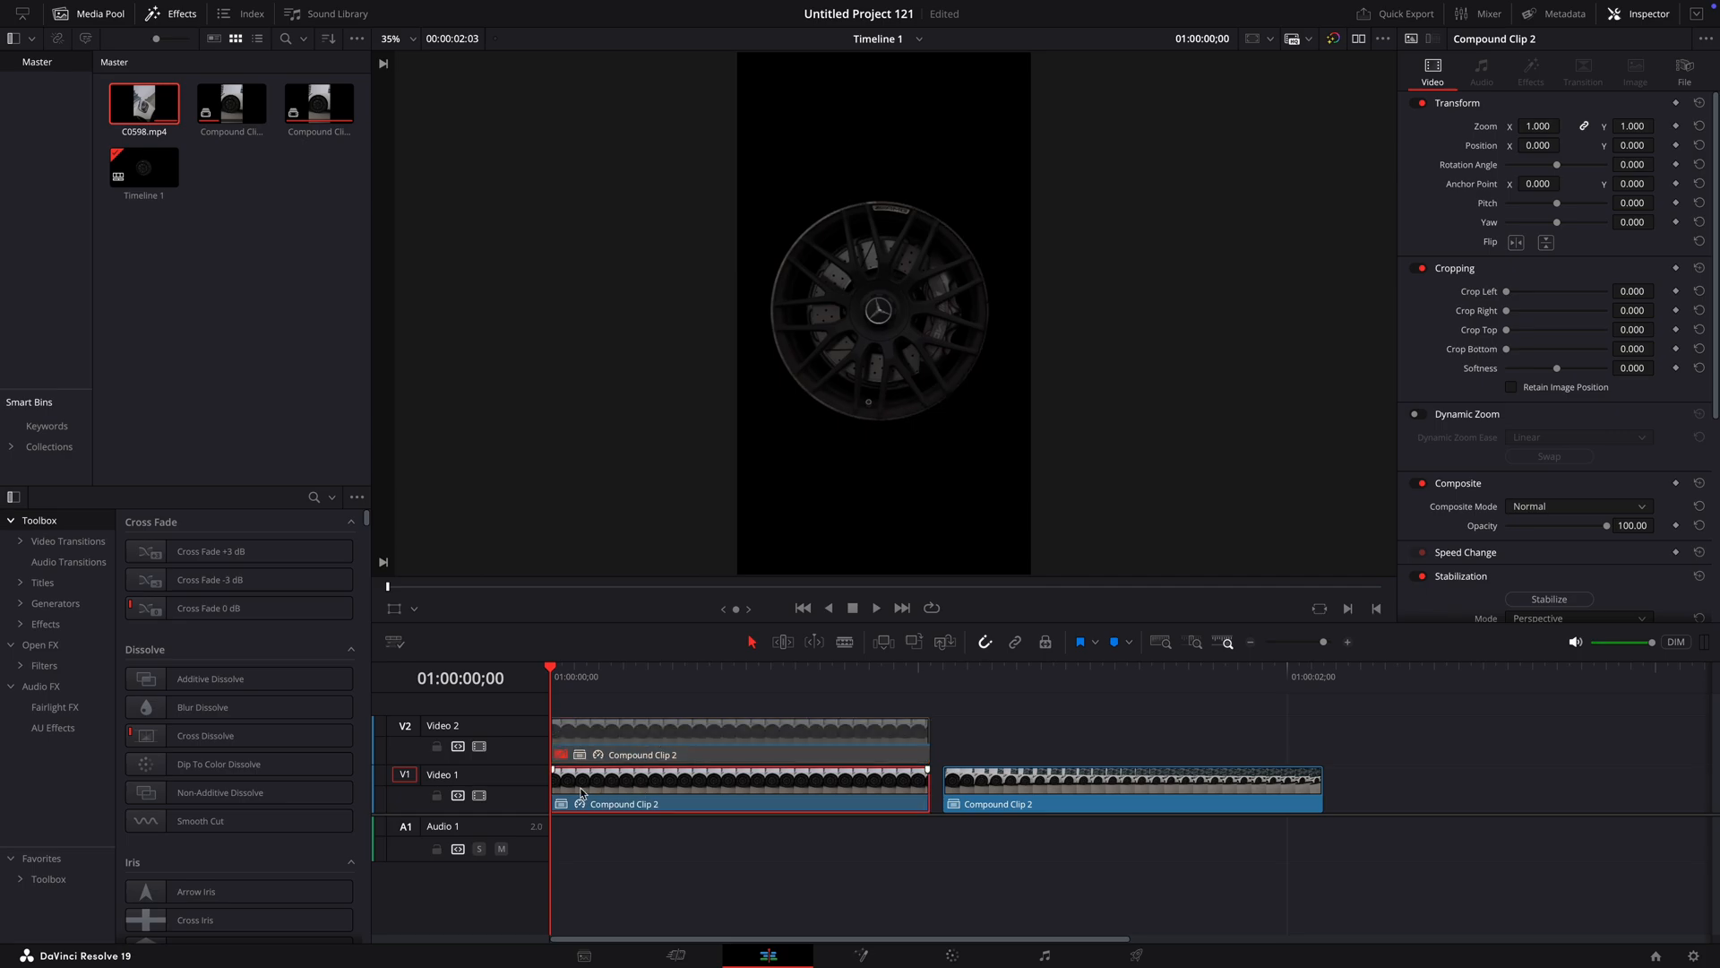
Resize the duplicated layer's circle window so it takes in the whole tyre
click(950, 955)
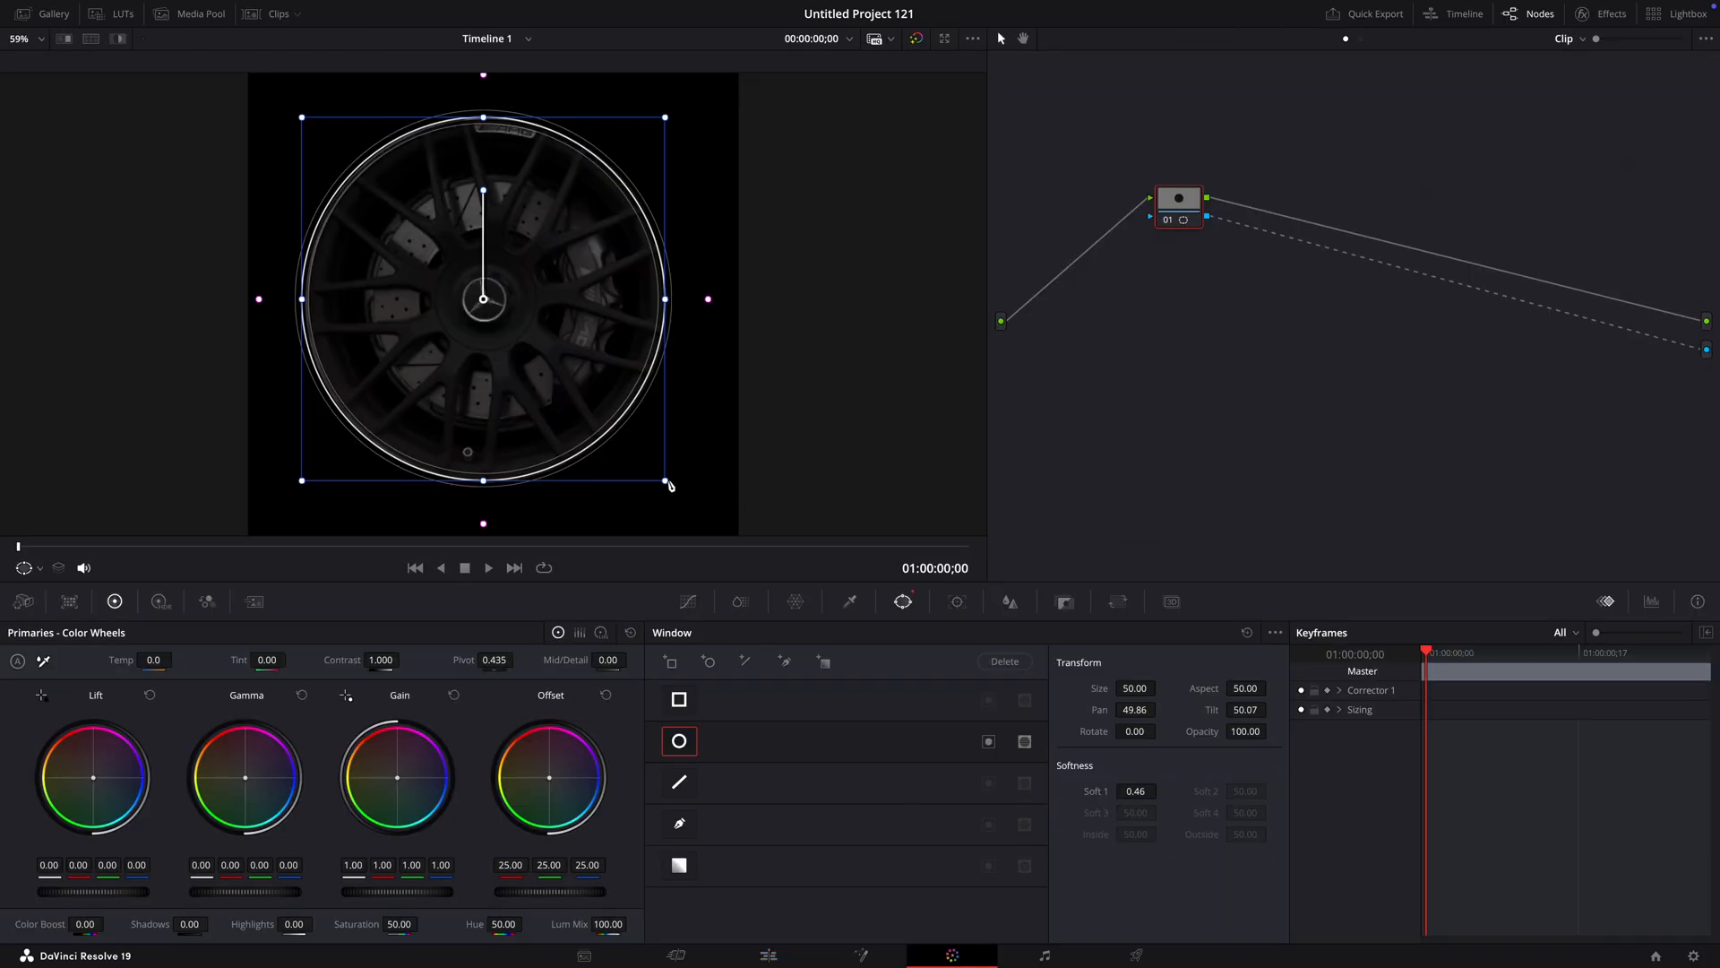
drag(669, 481, 704, 500)
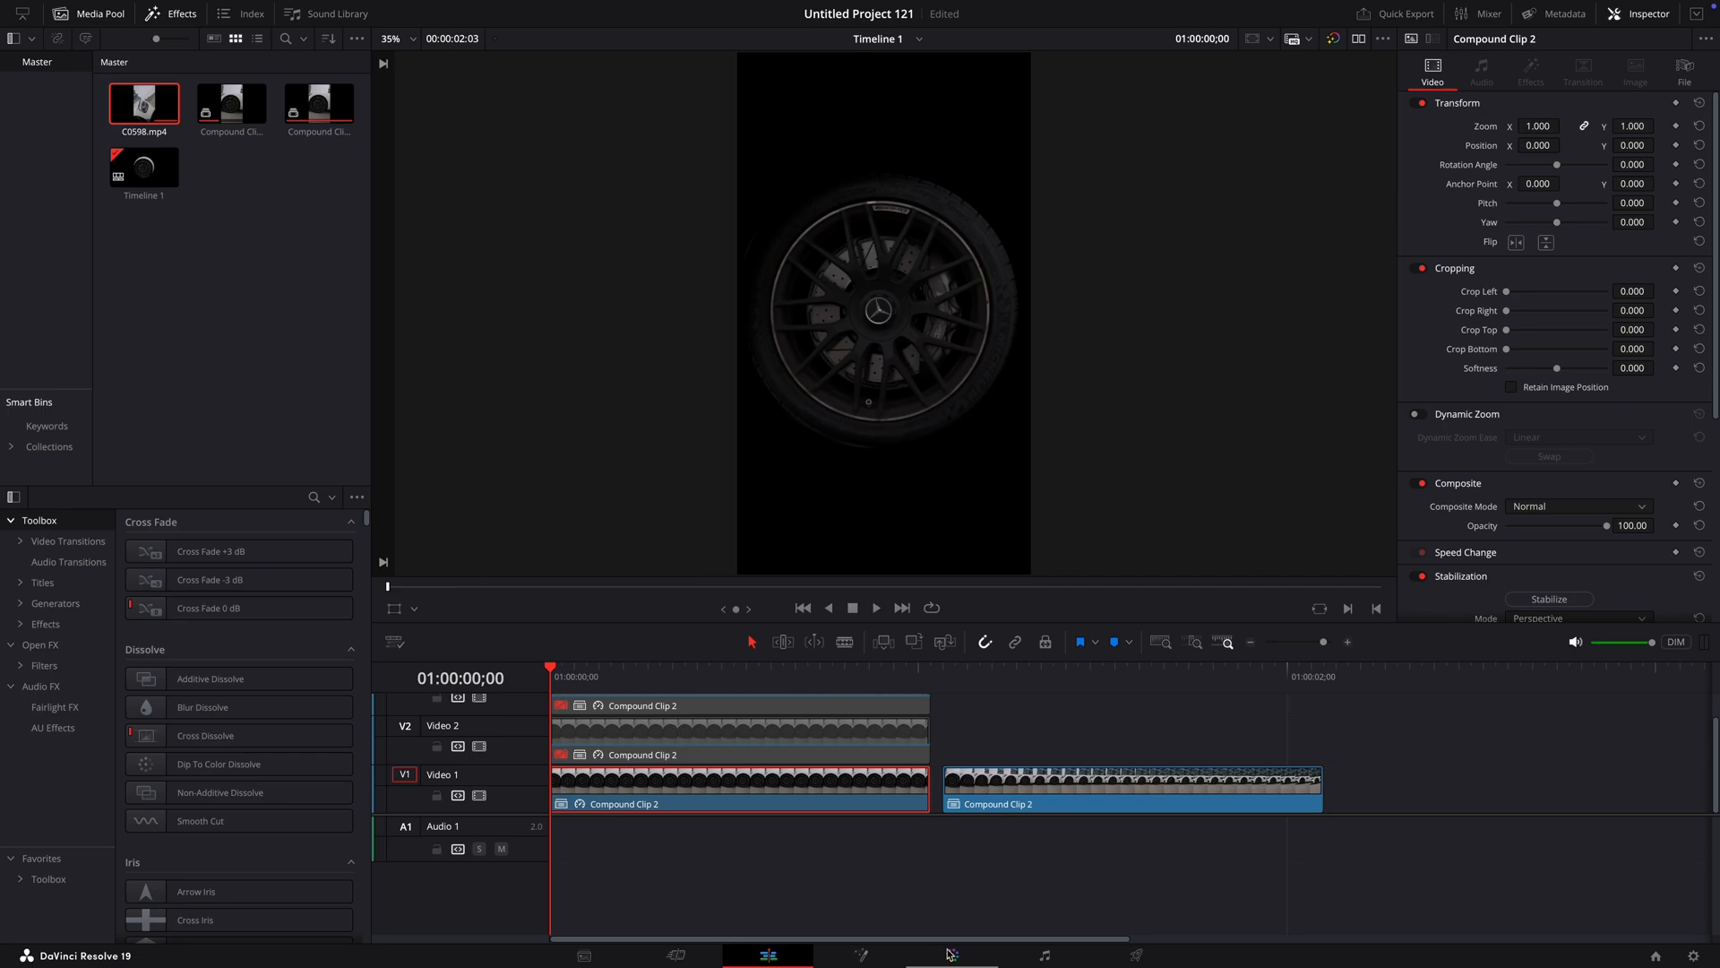
Slide the live clip left behind the trimmed frozen layers and nest the top layer as Compound Clip 3
click(950, 955)
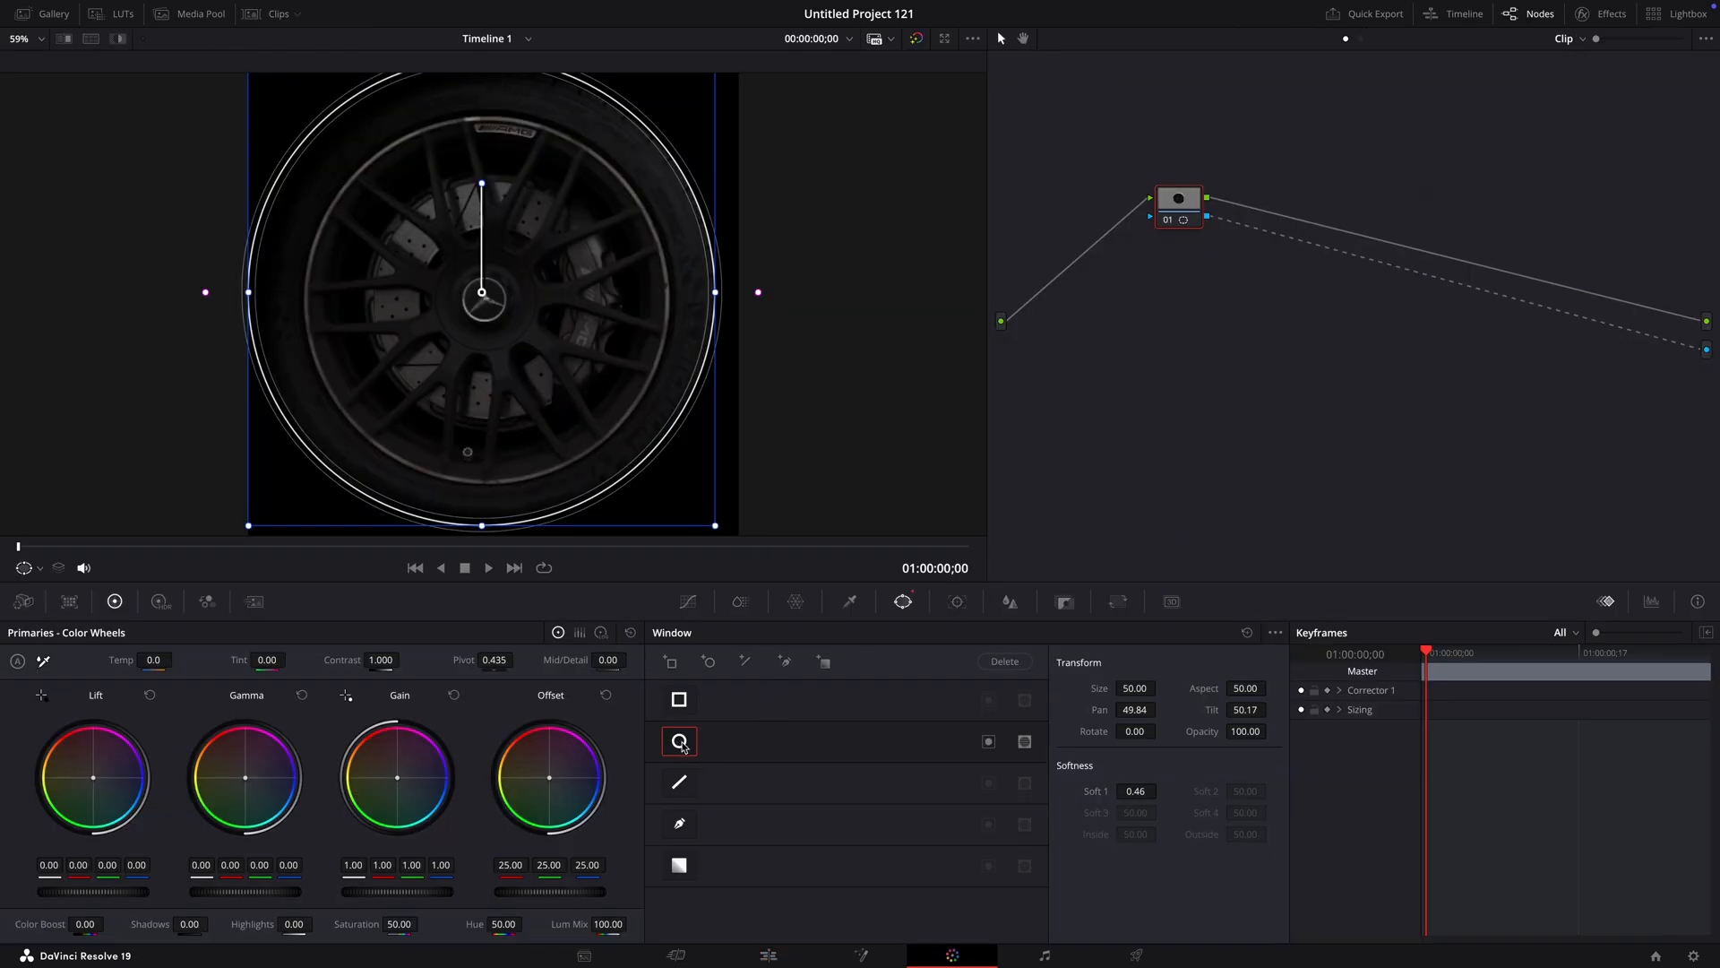
click(769, 955)
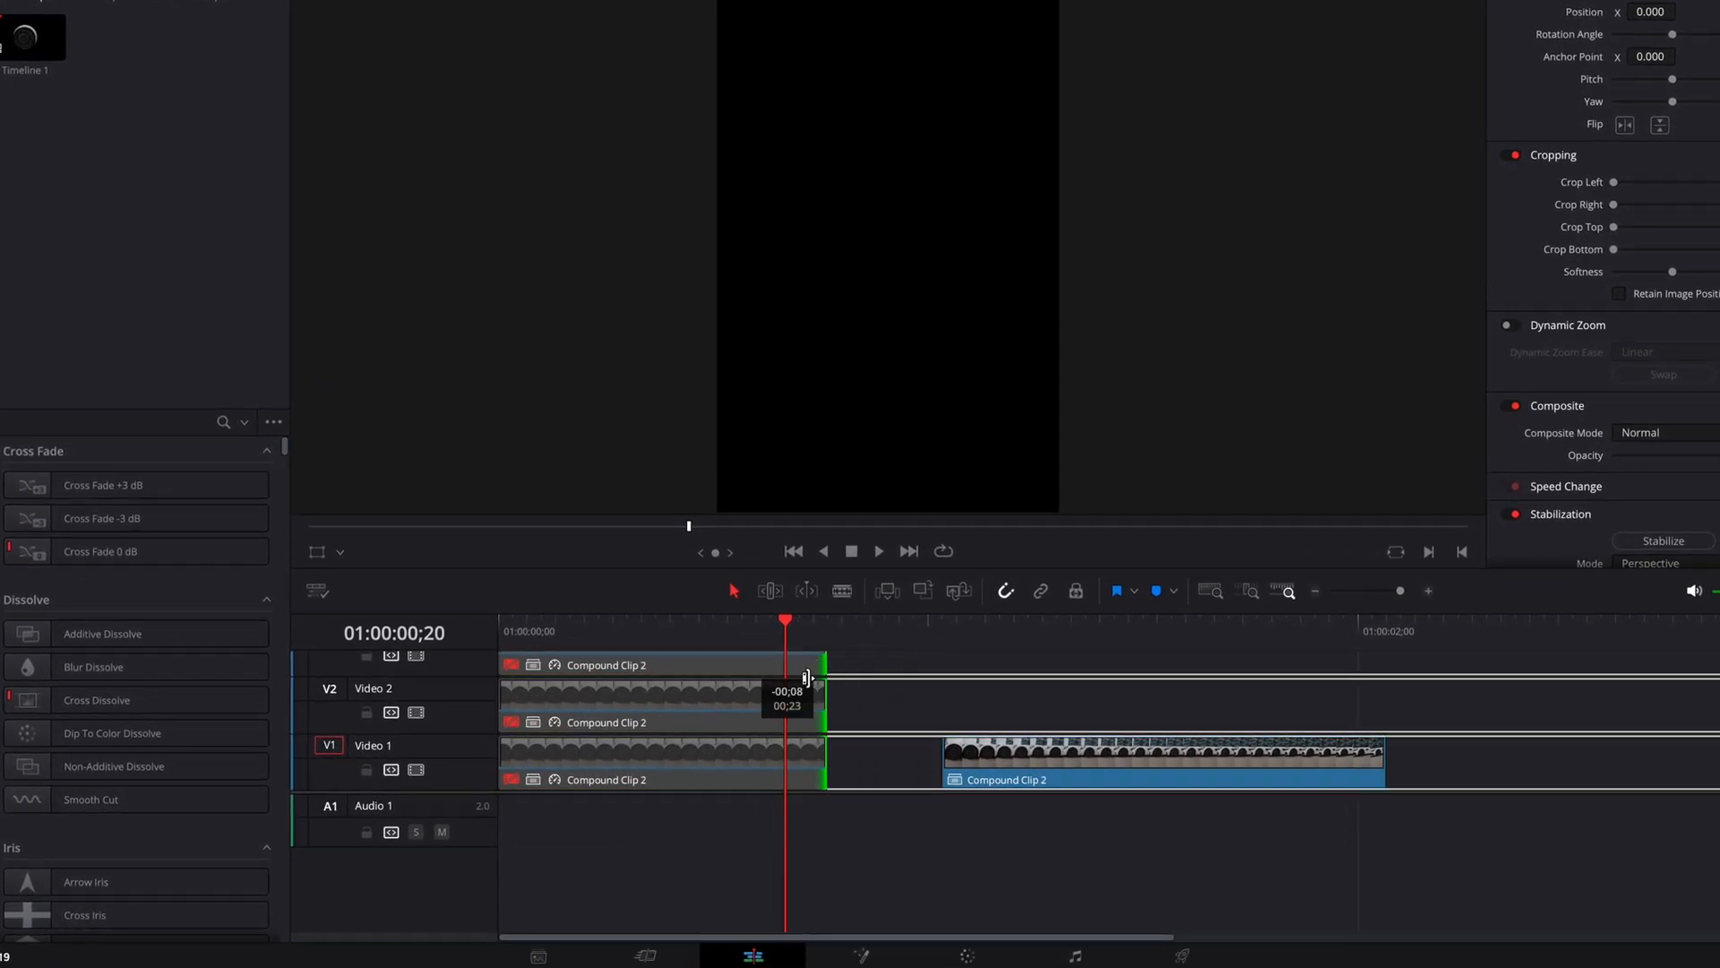
drag(1163, 769, 1015, 768)
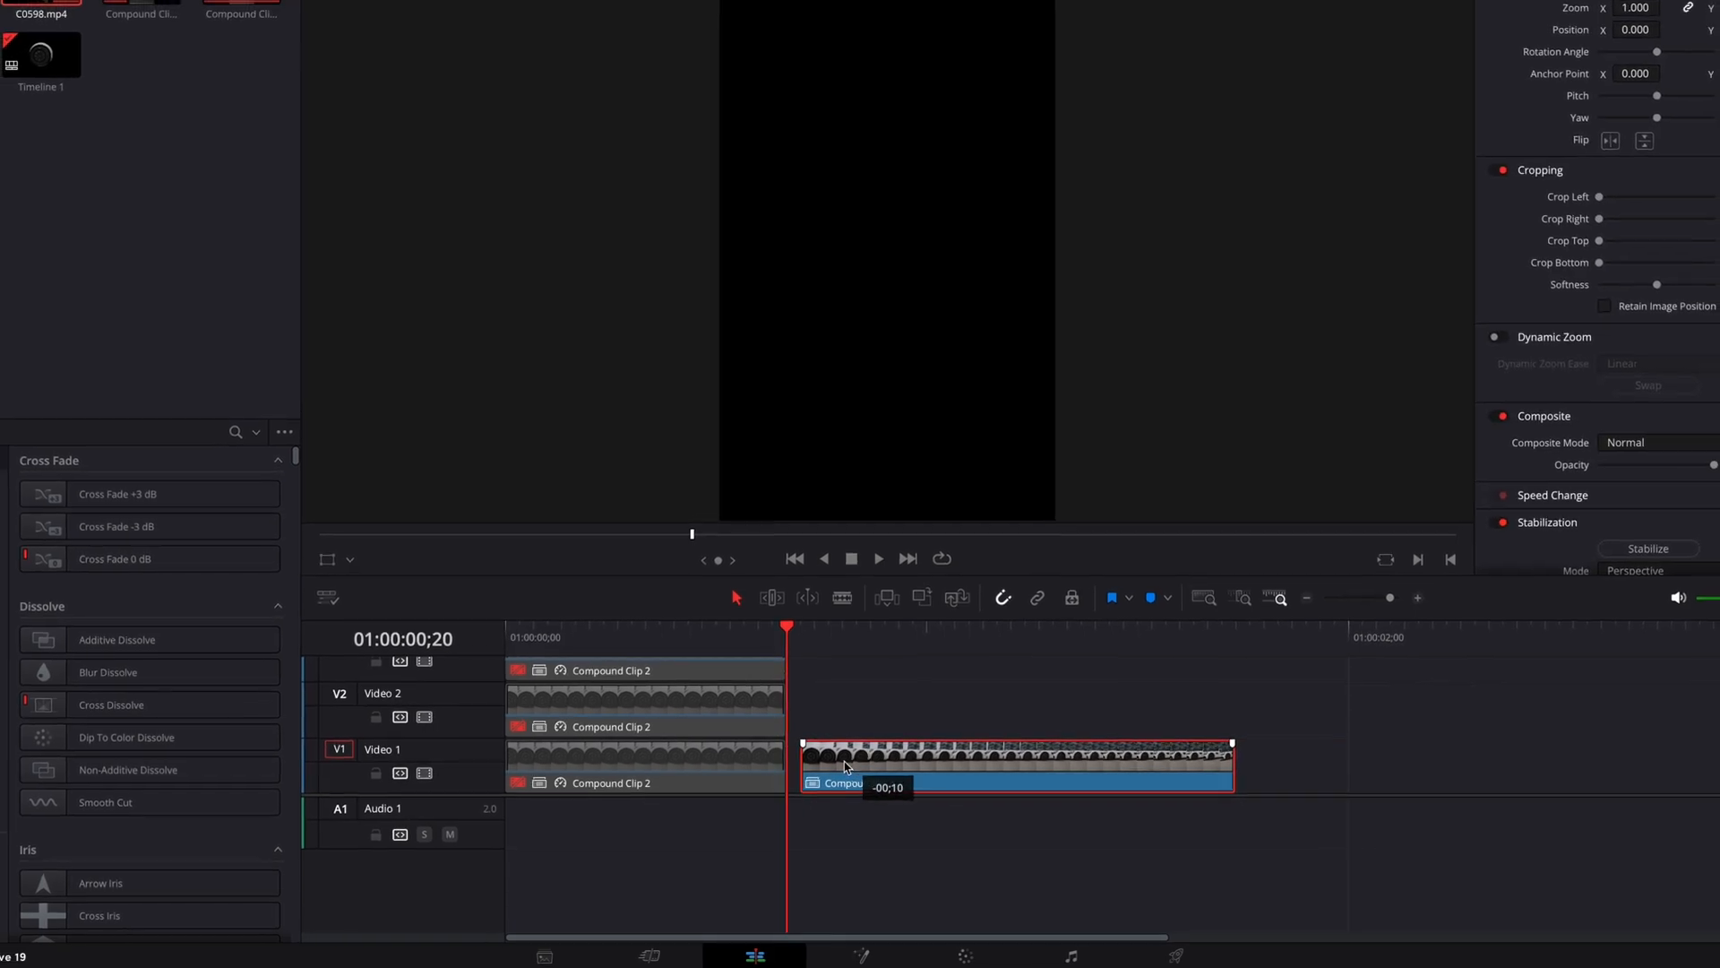
right_click(624, 760)
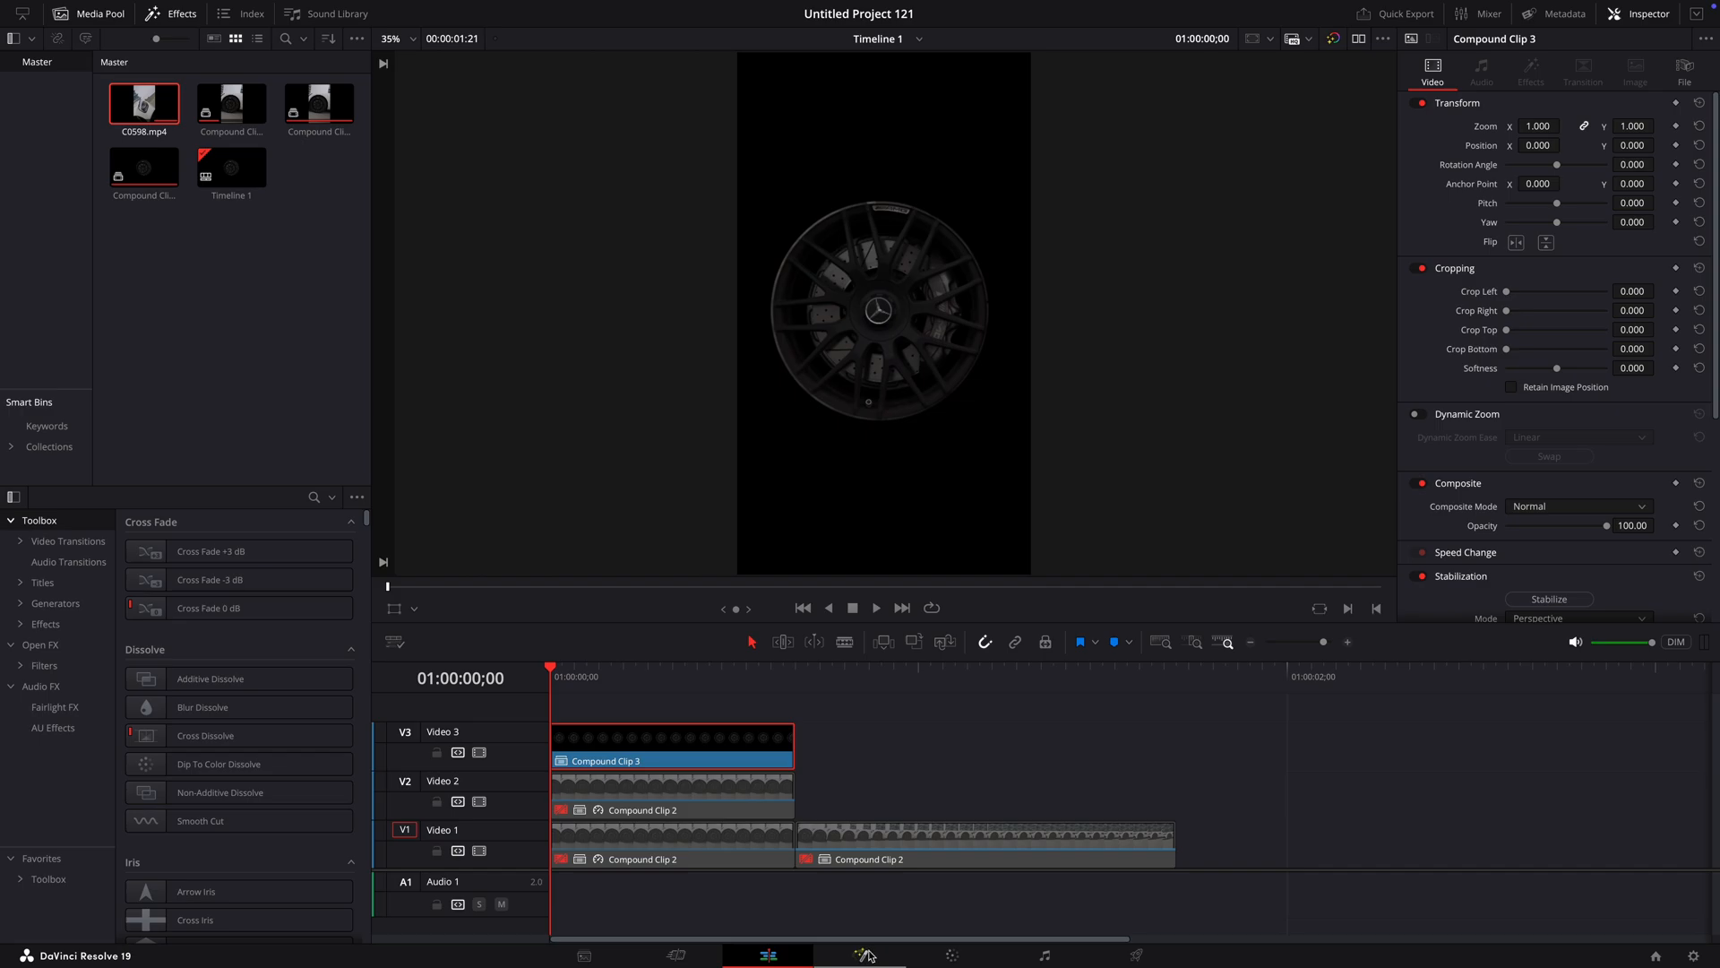
In Fusion give the top wheel layer a DVE node with ZYX rotation order for the fly-up animation
text(time stre)
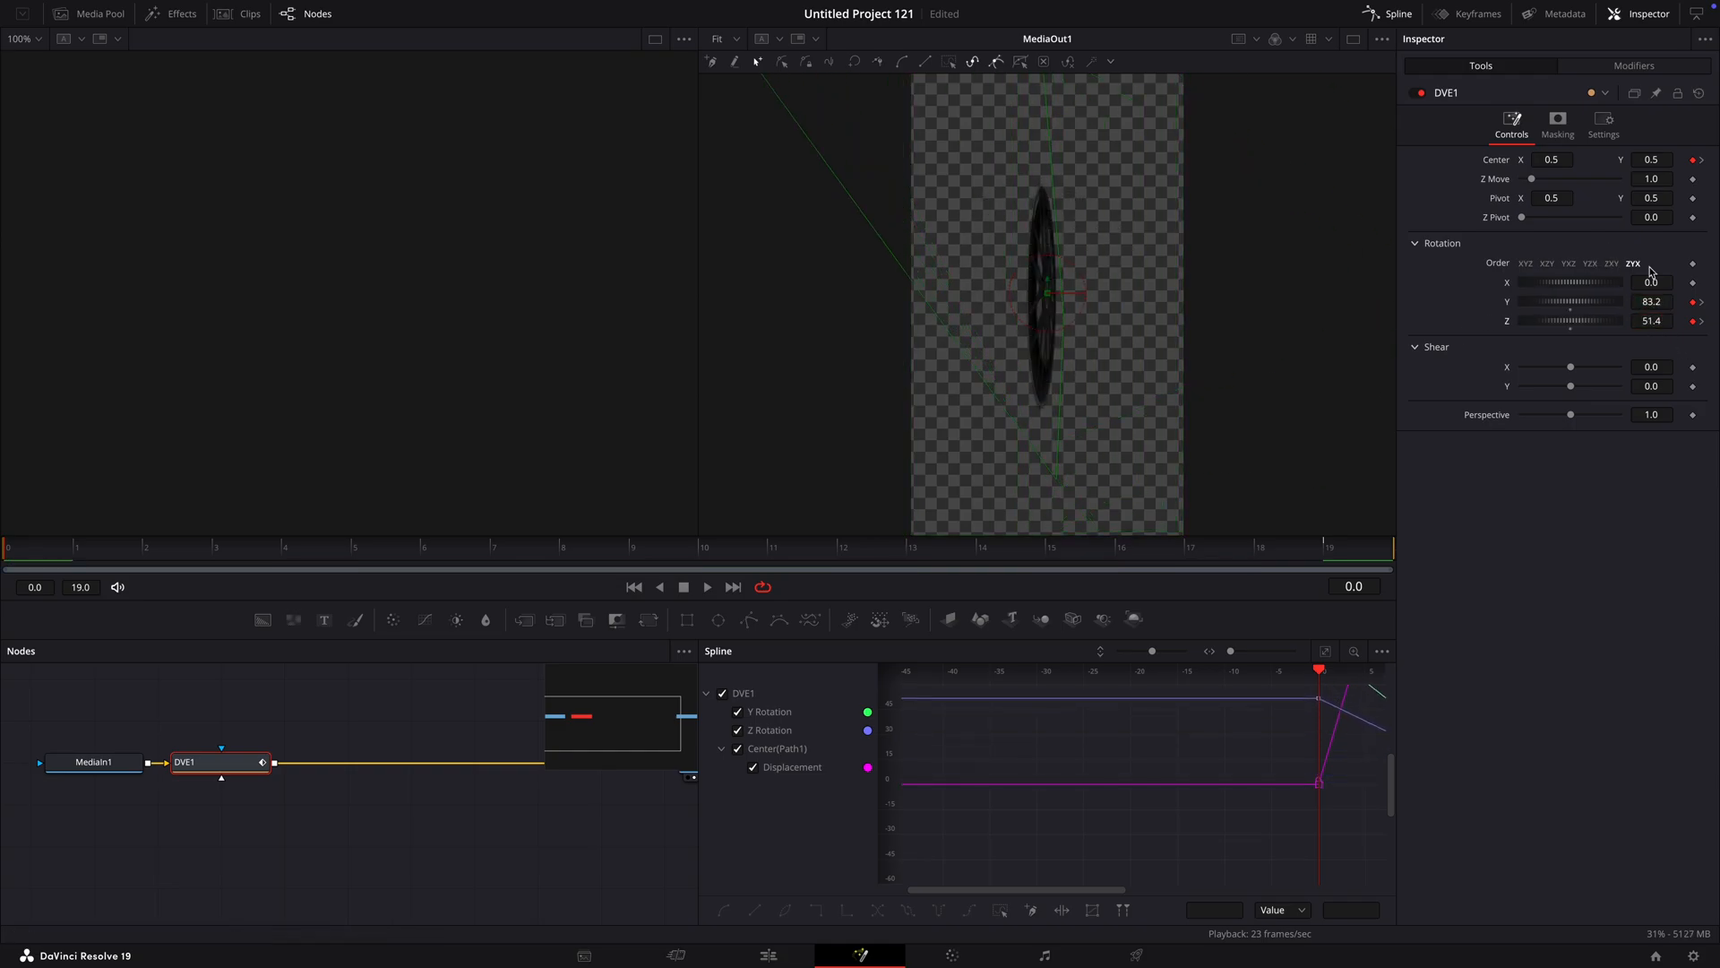
click(145, 546)
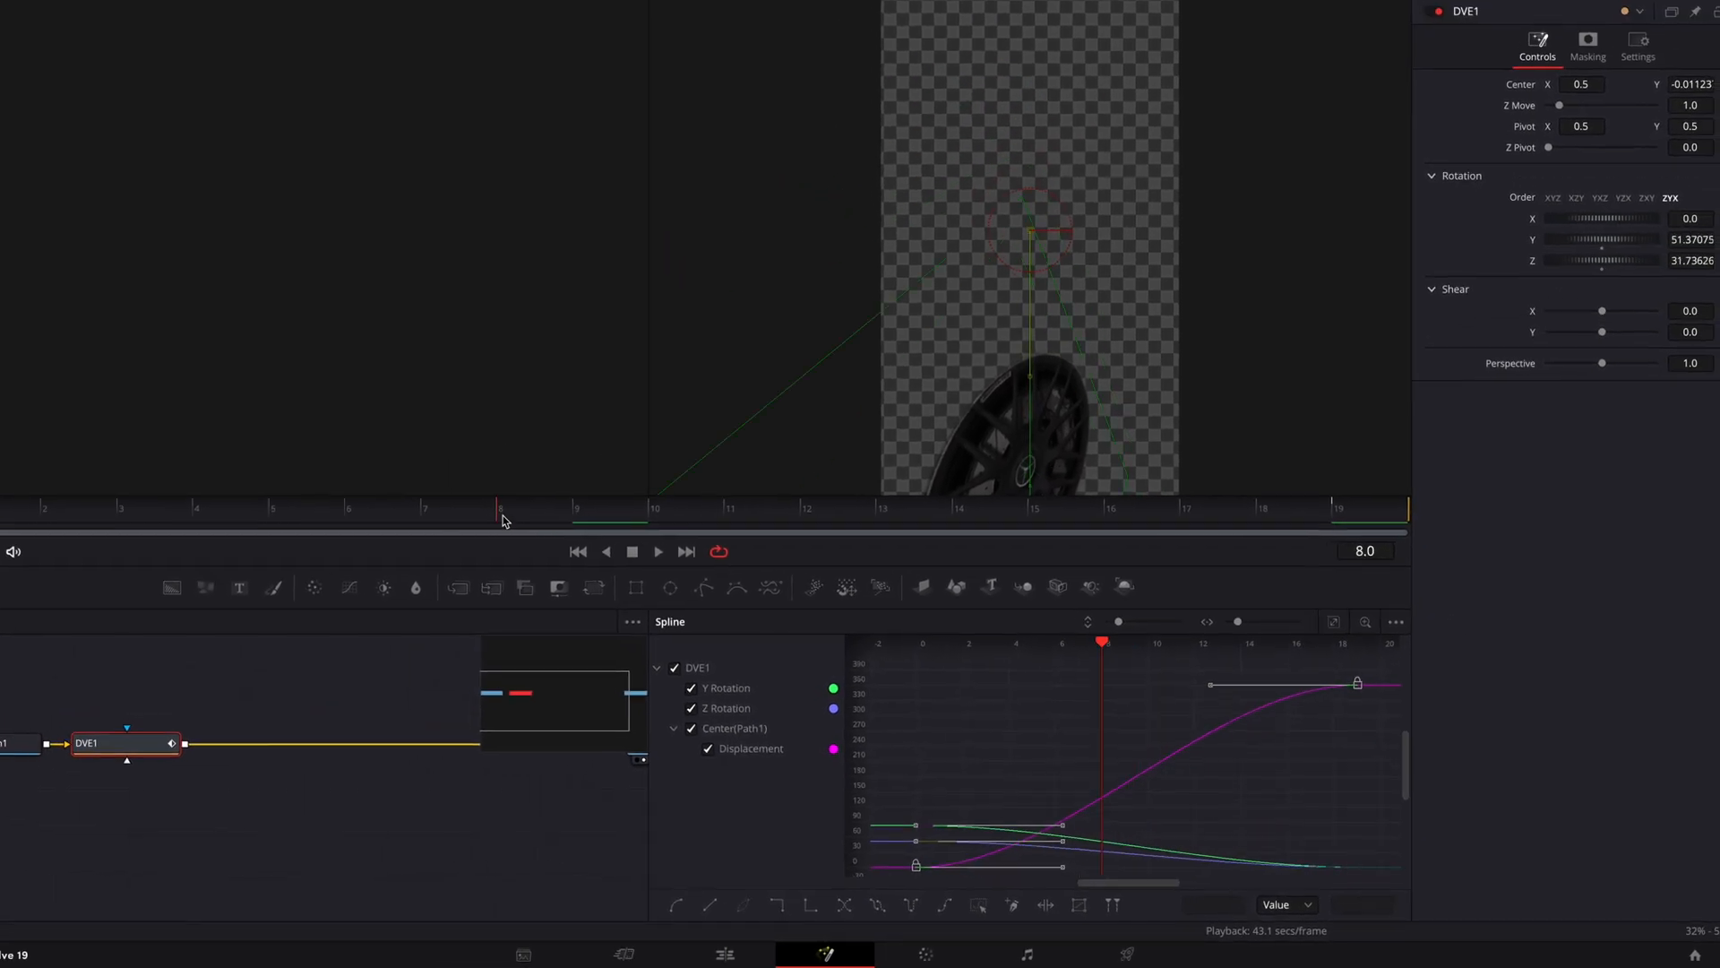
Back on the Edit page, nest the V2 wheel layer as Compound Clip 4
click(767, 953)
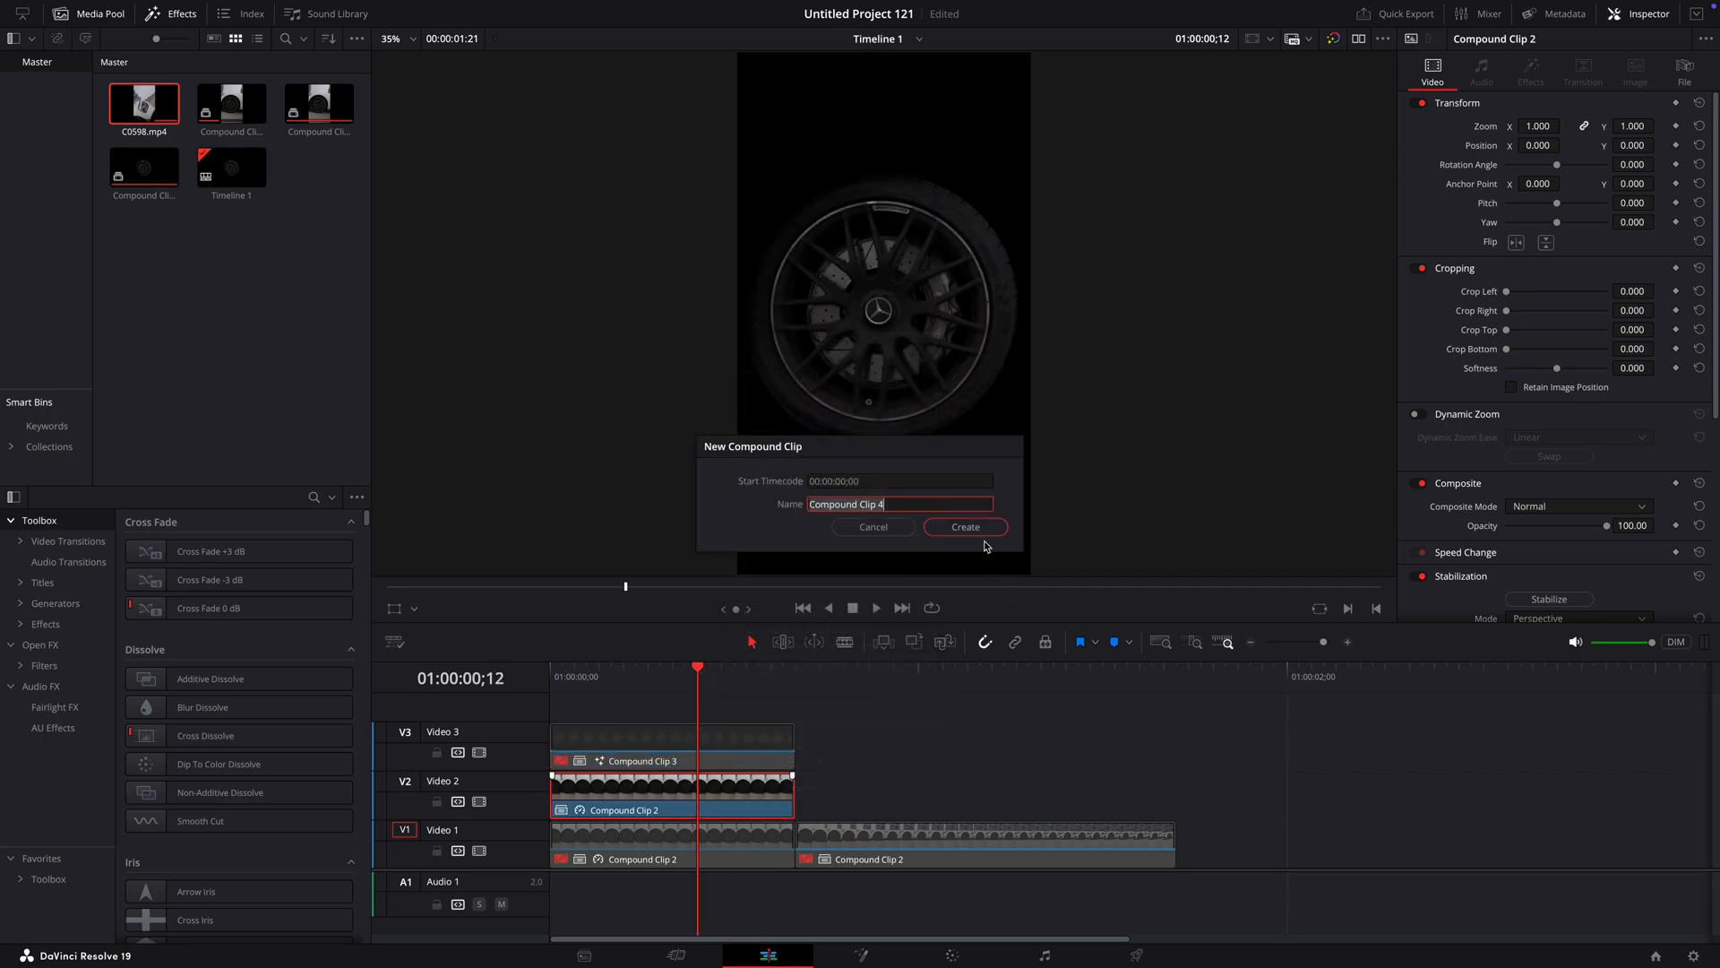
click(964, 526)
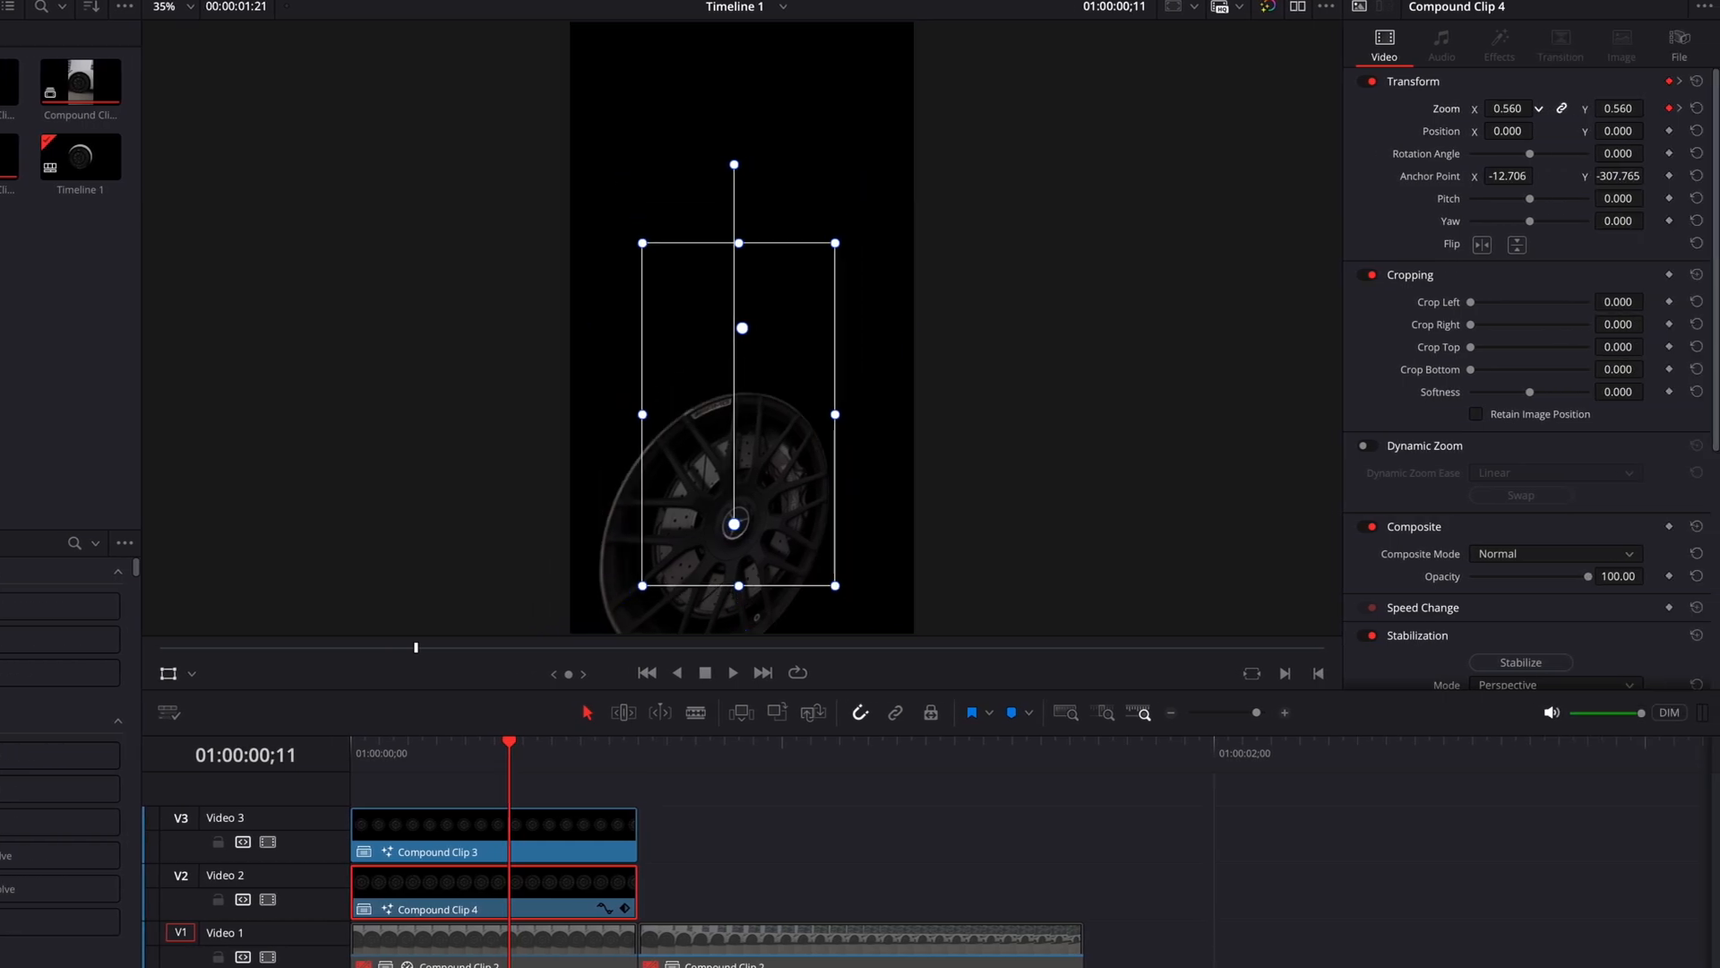
Keyframe Compound Clip 4's zoom to 1.020 with shifted anchor, then select the live wheel clip
text(1.020)
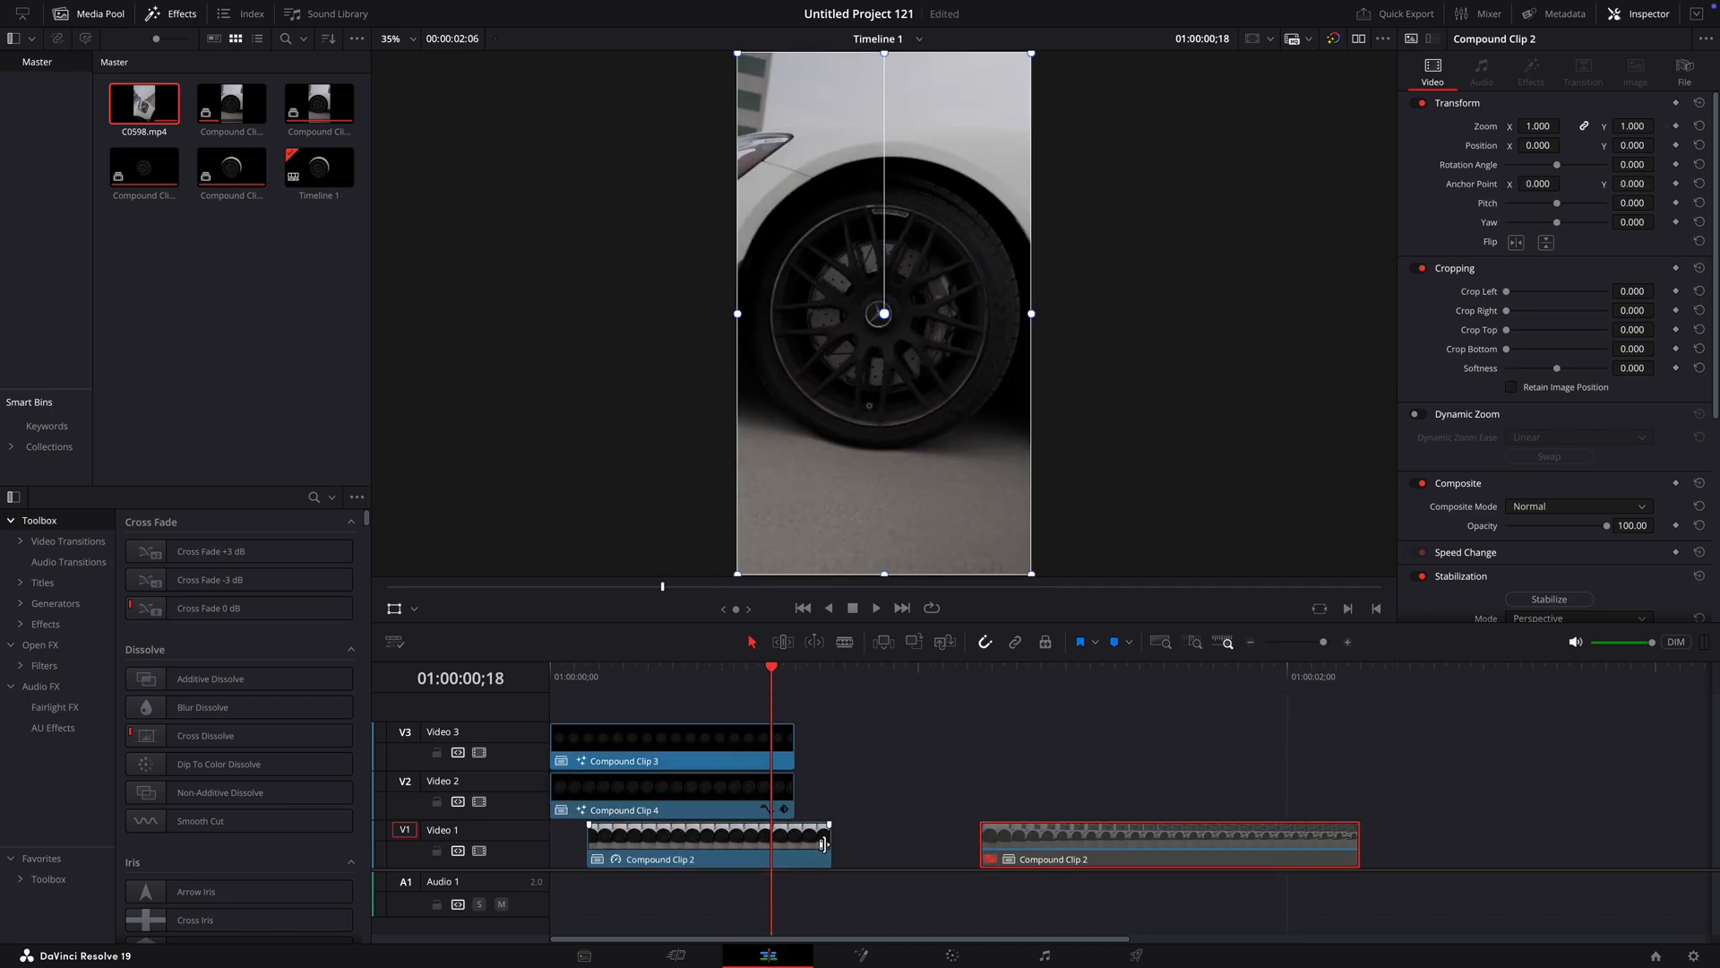
click(636, 810)
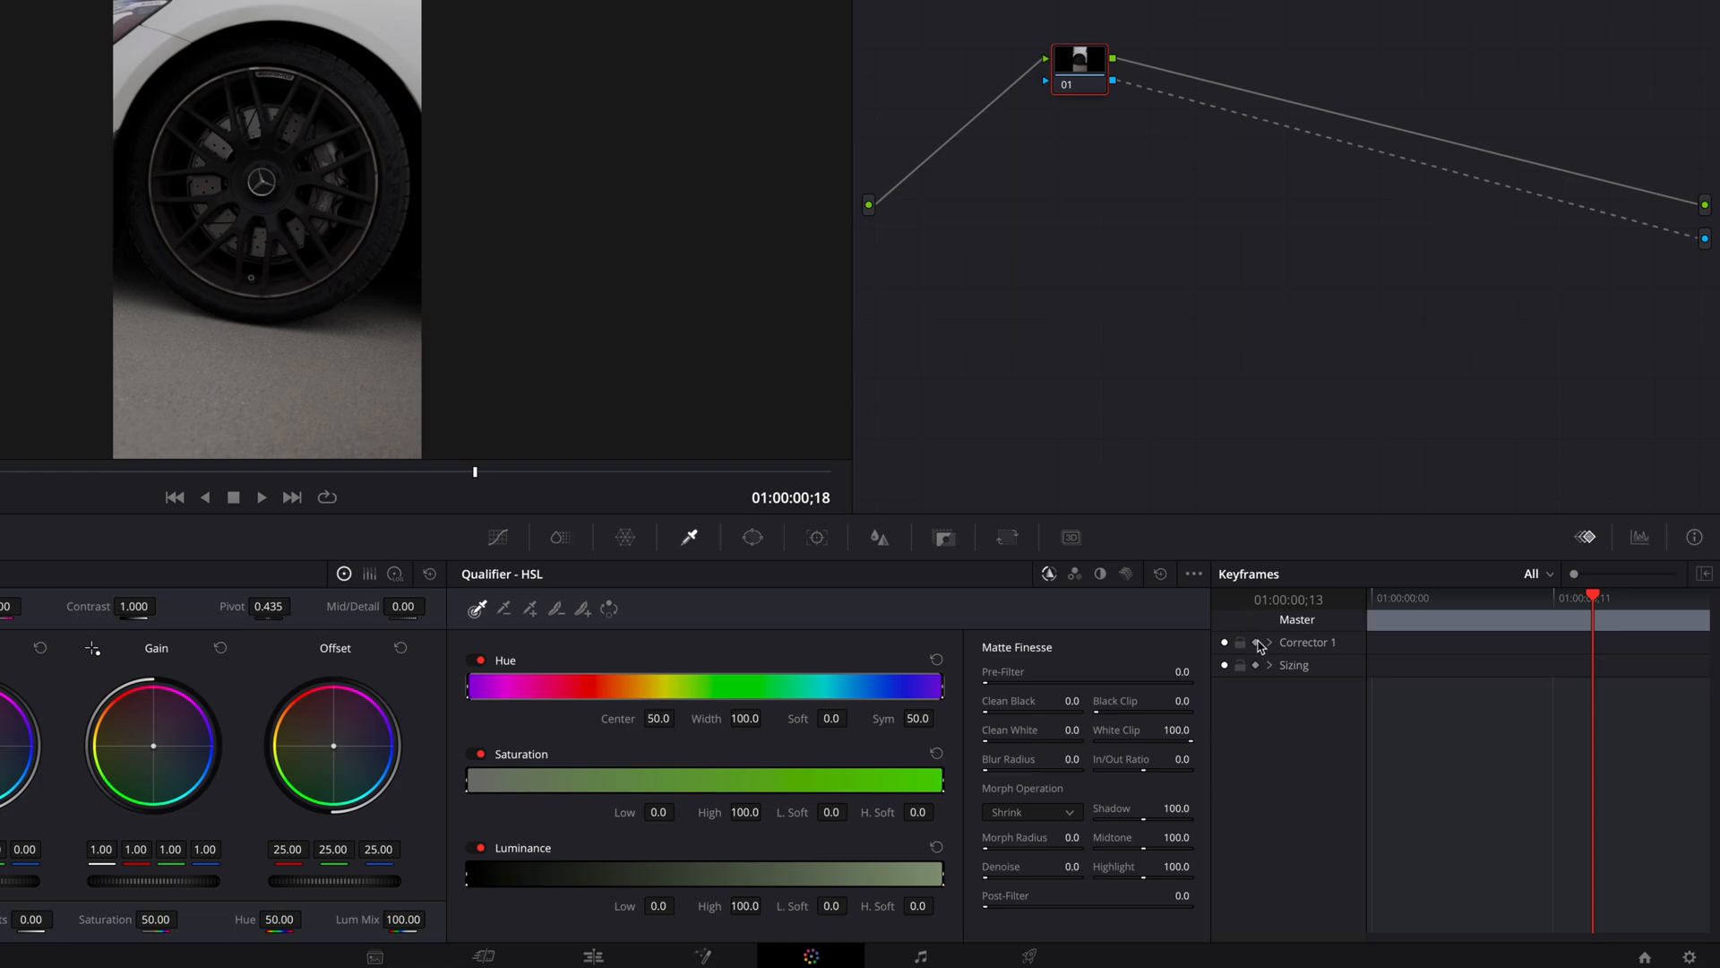
Keyframe the HSL qualifier's Luminance High from full down to low so the footage emerges from black
drag(970, 873, 940, 873)
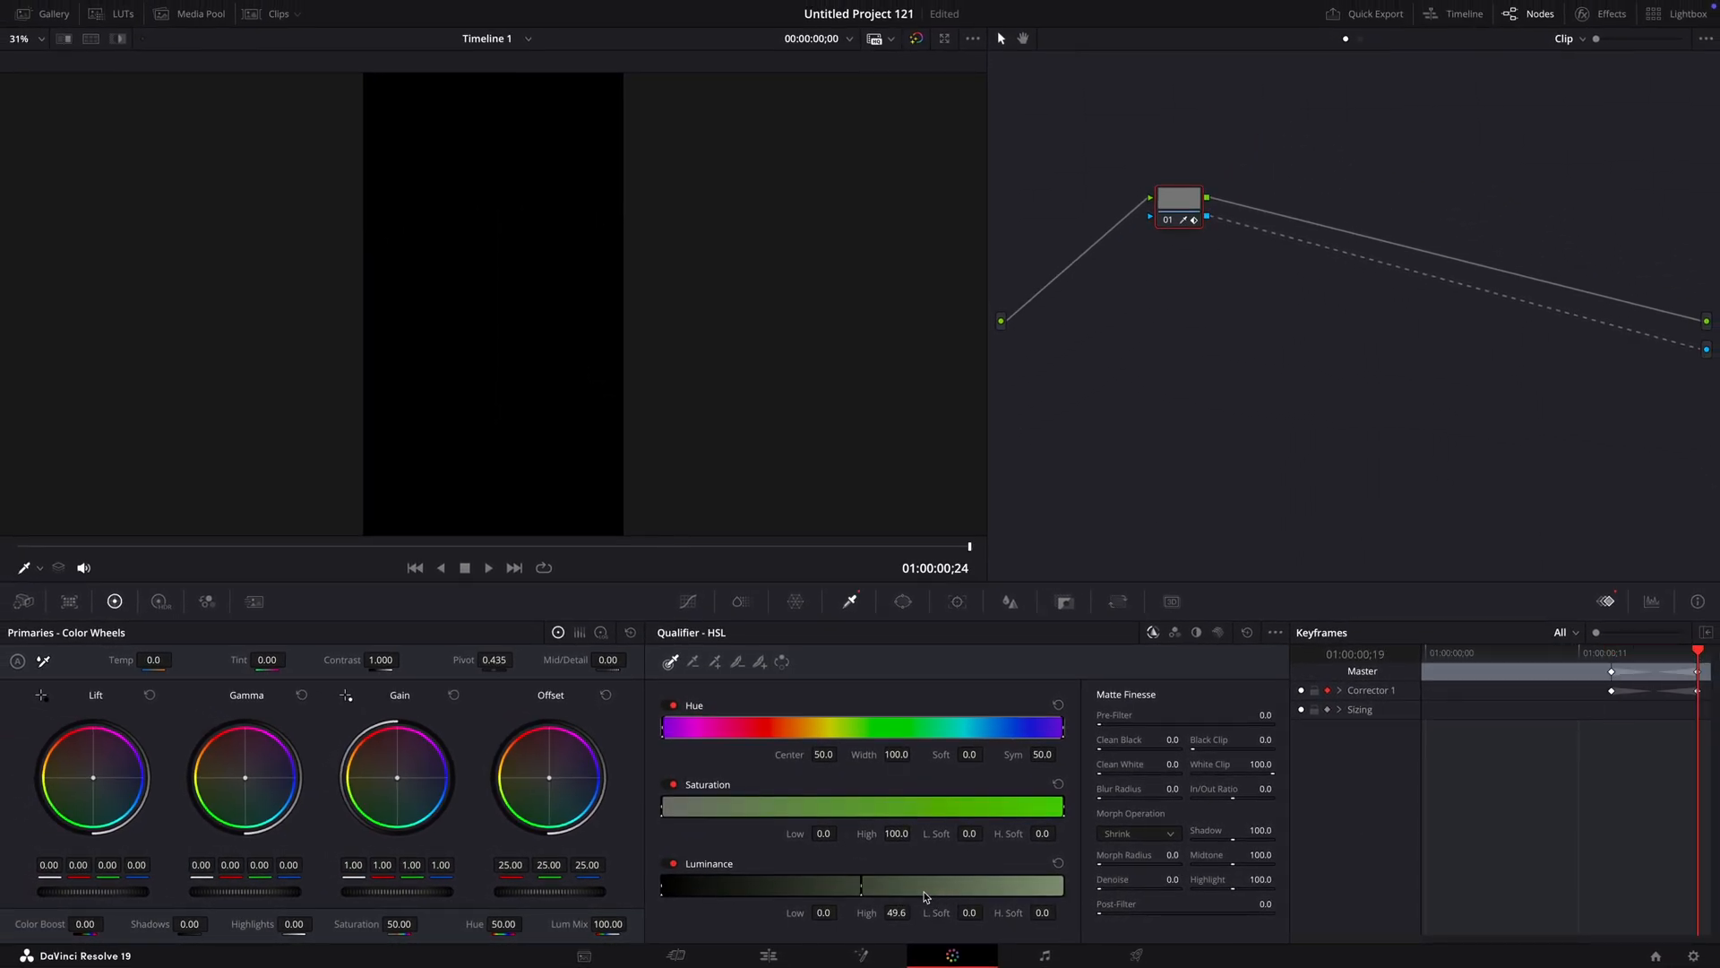
drag(862, 885, 955, 885)
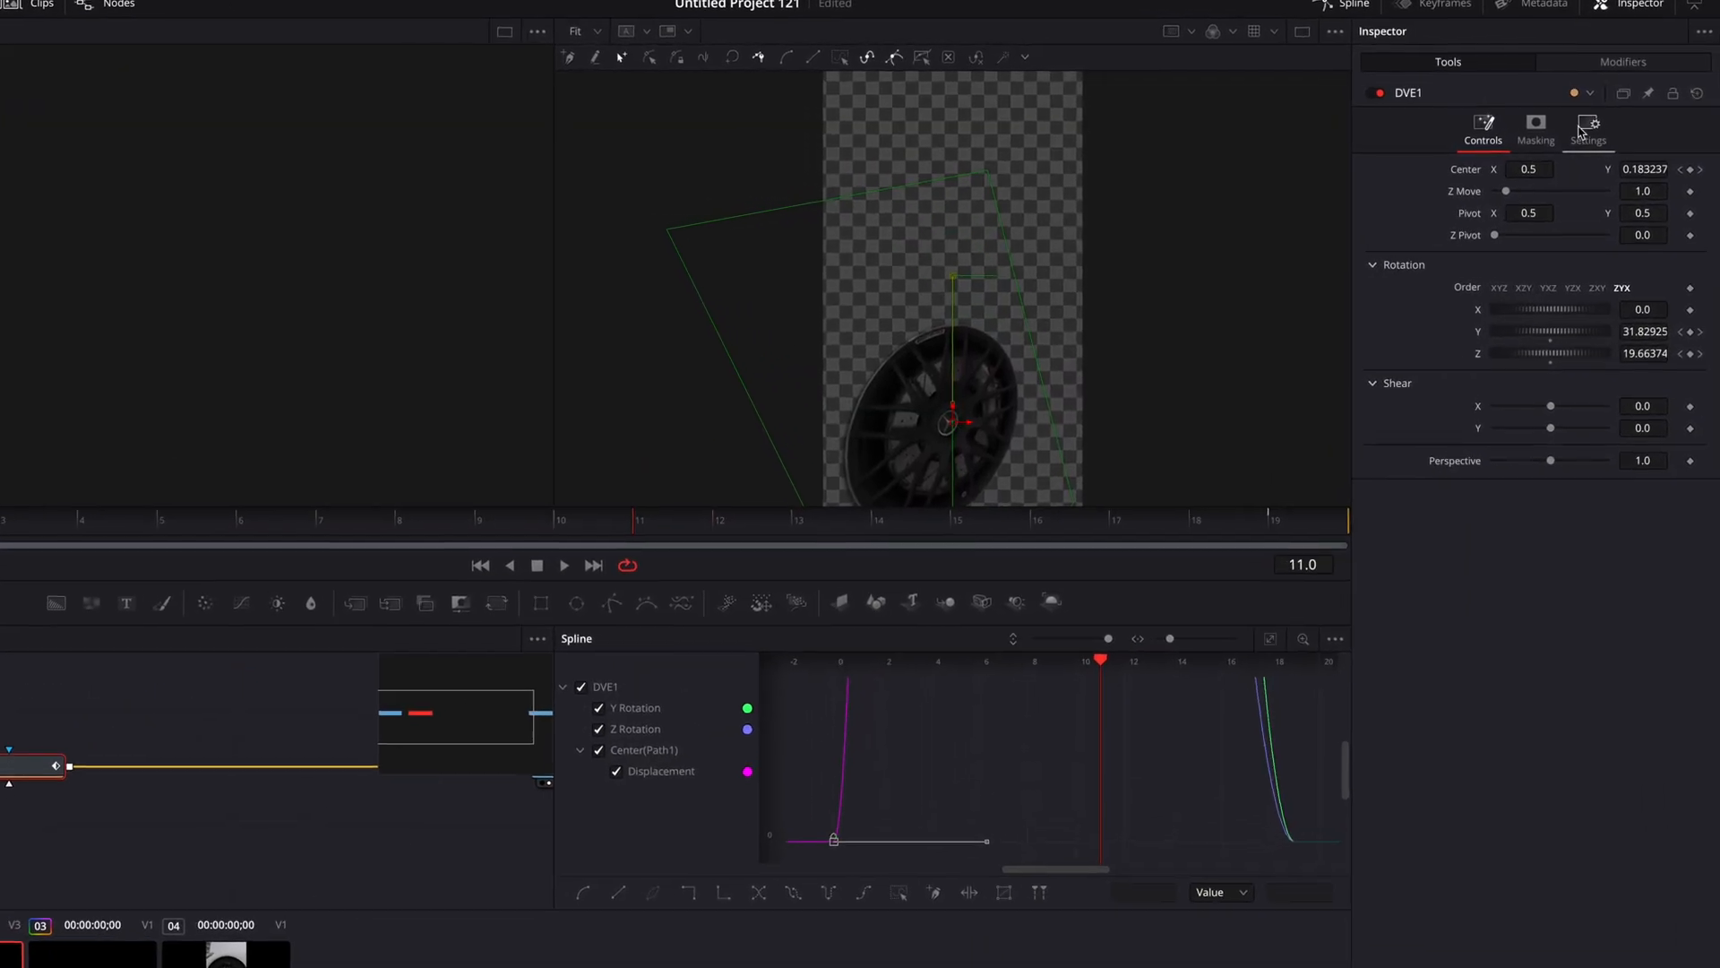
Enable Motion Blur in the DVE Settings for both flying wheel animations
click(1586, 129)
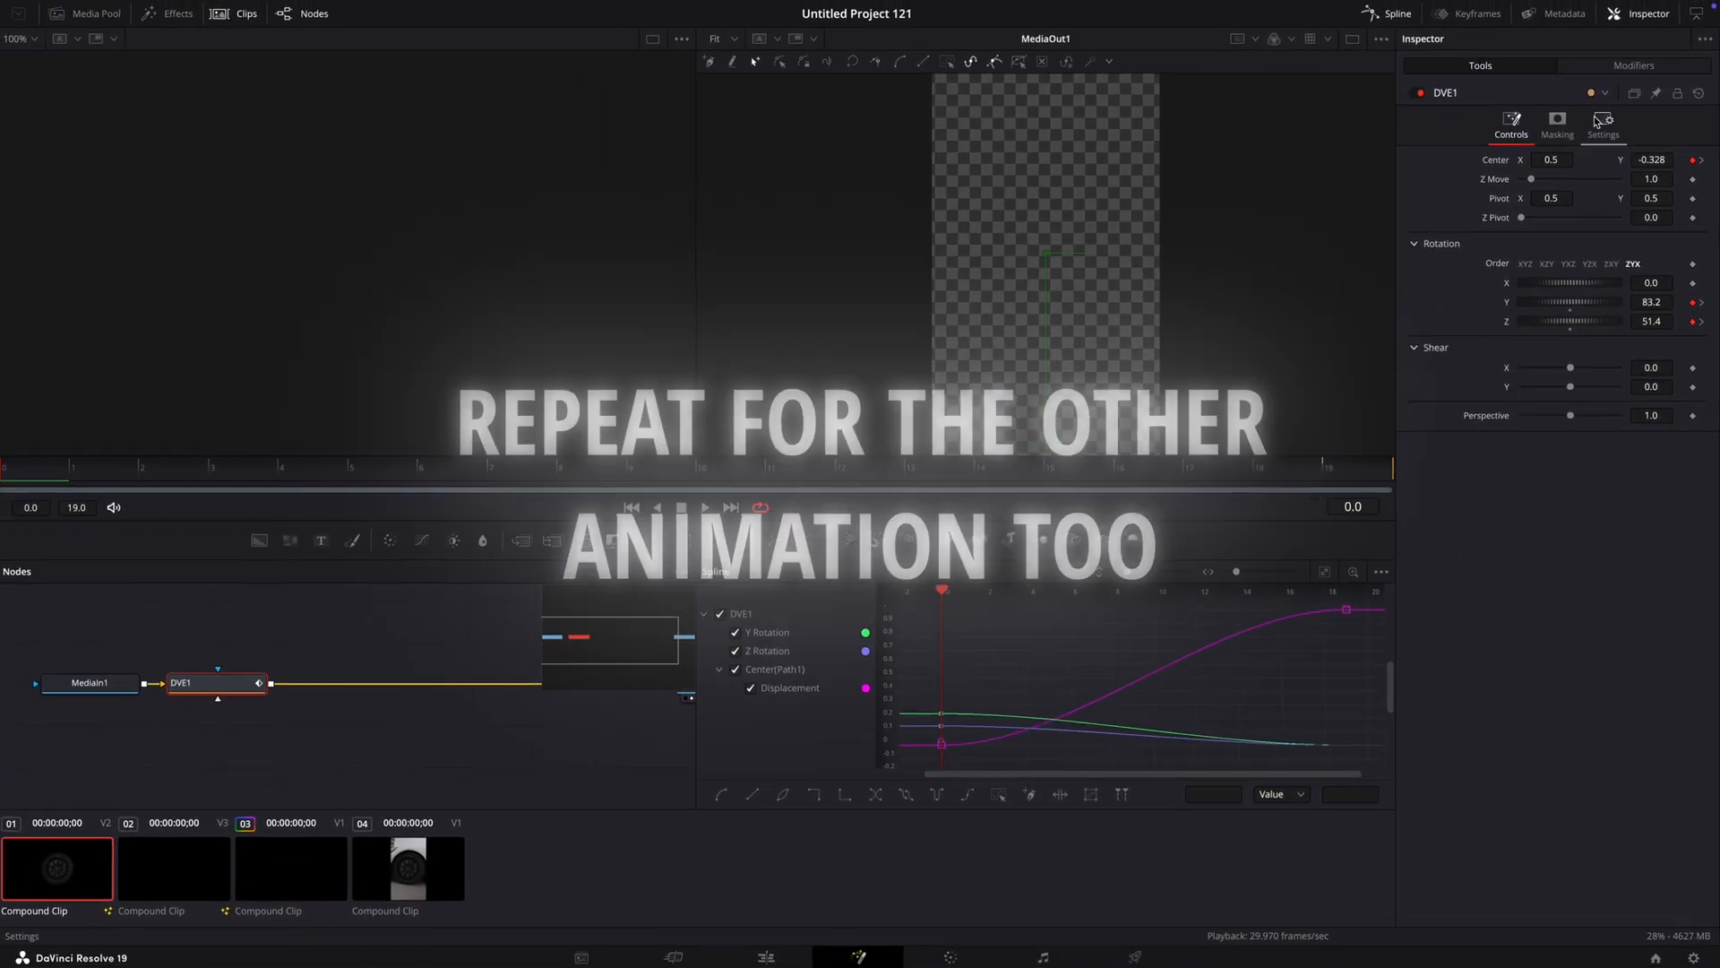
click(1602, 126)
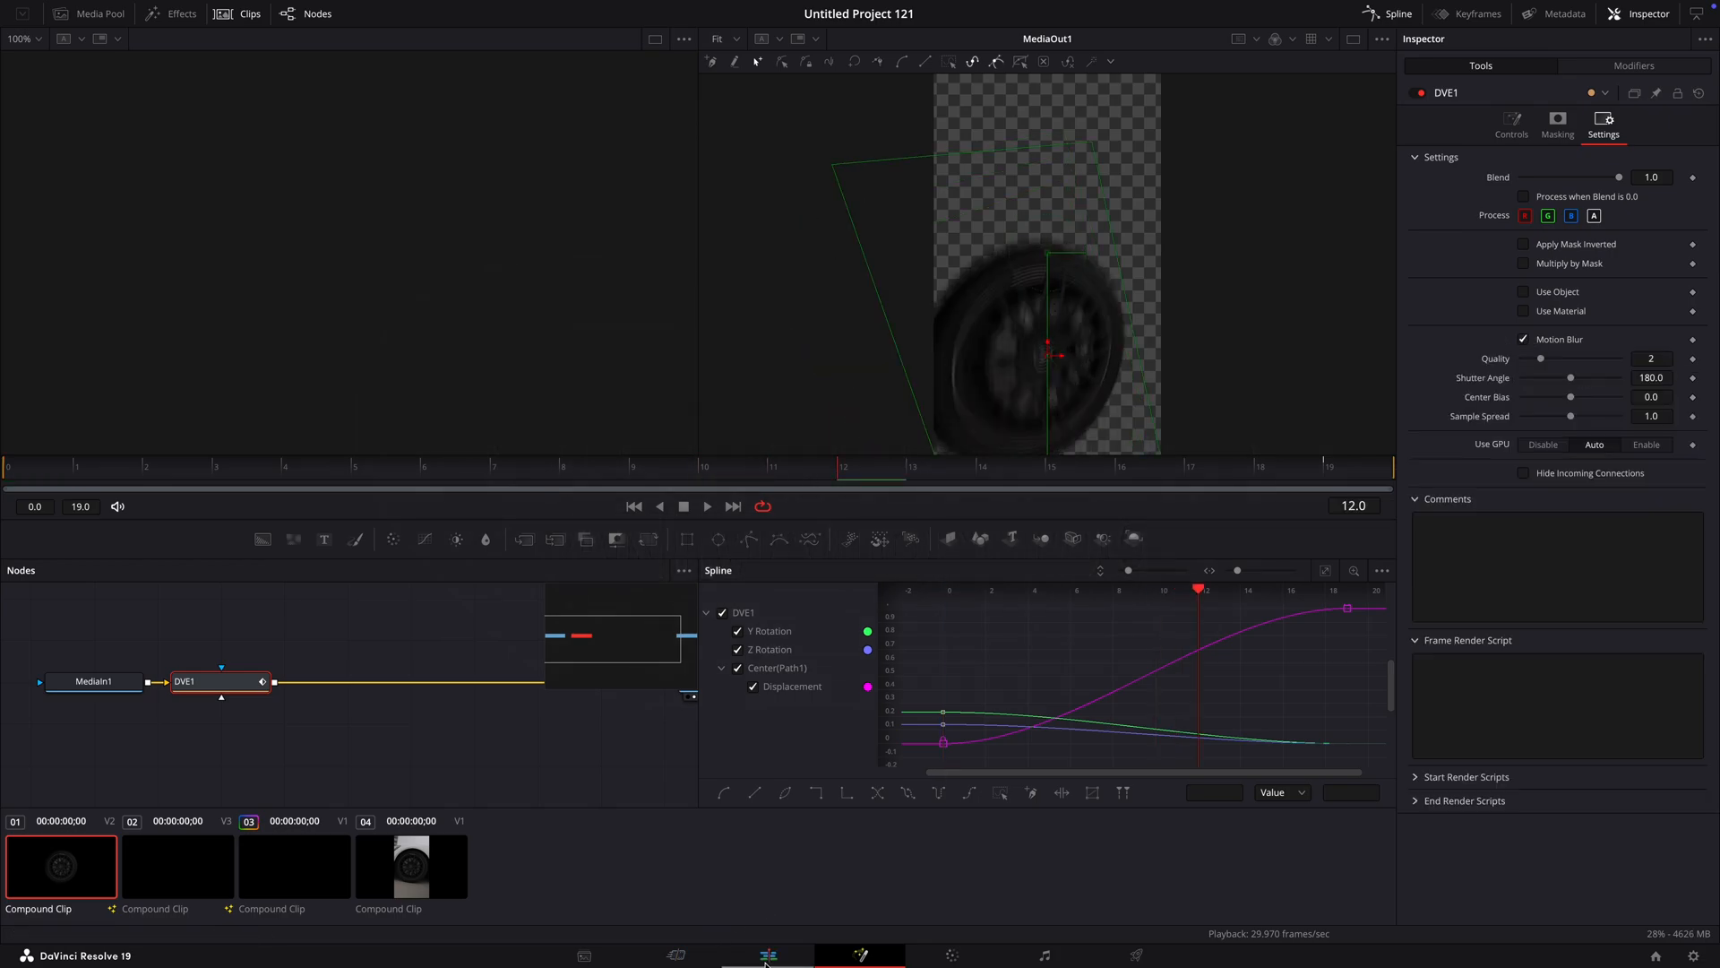
Trim the end of C0598.mp4 on Video 1 so it finishes with the wheel layers
click(767, 955)
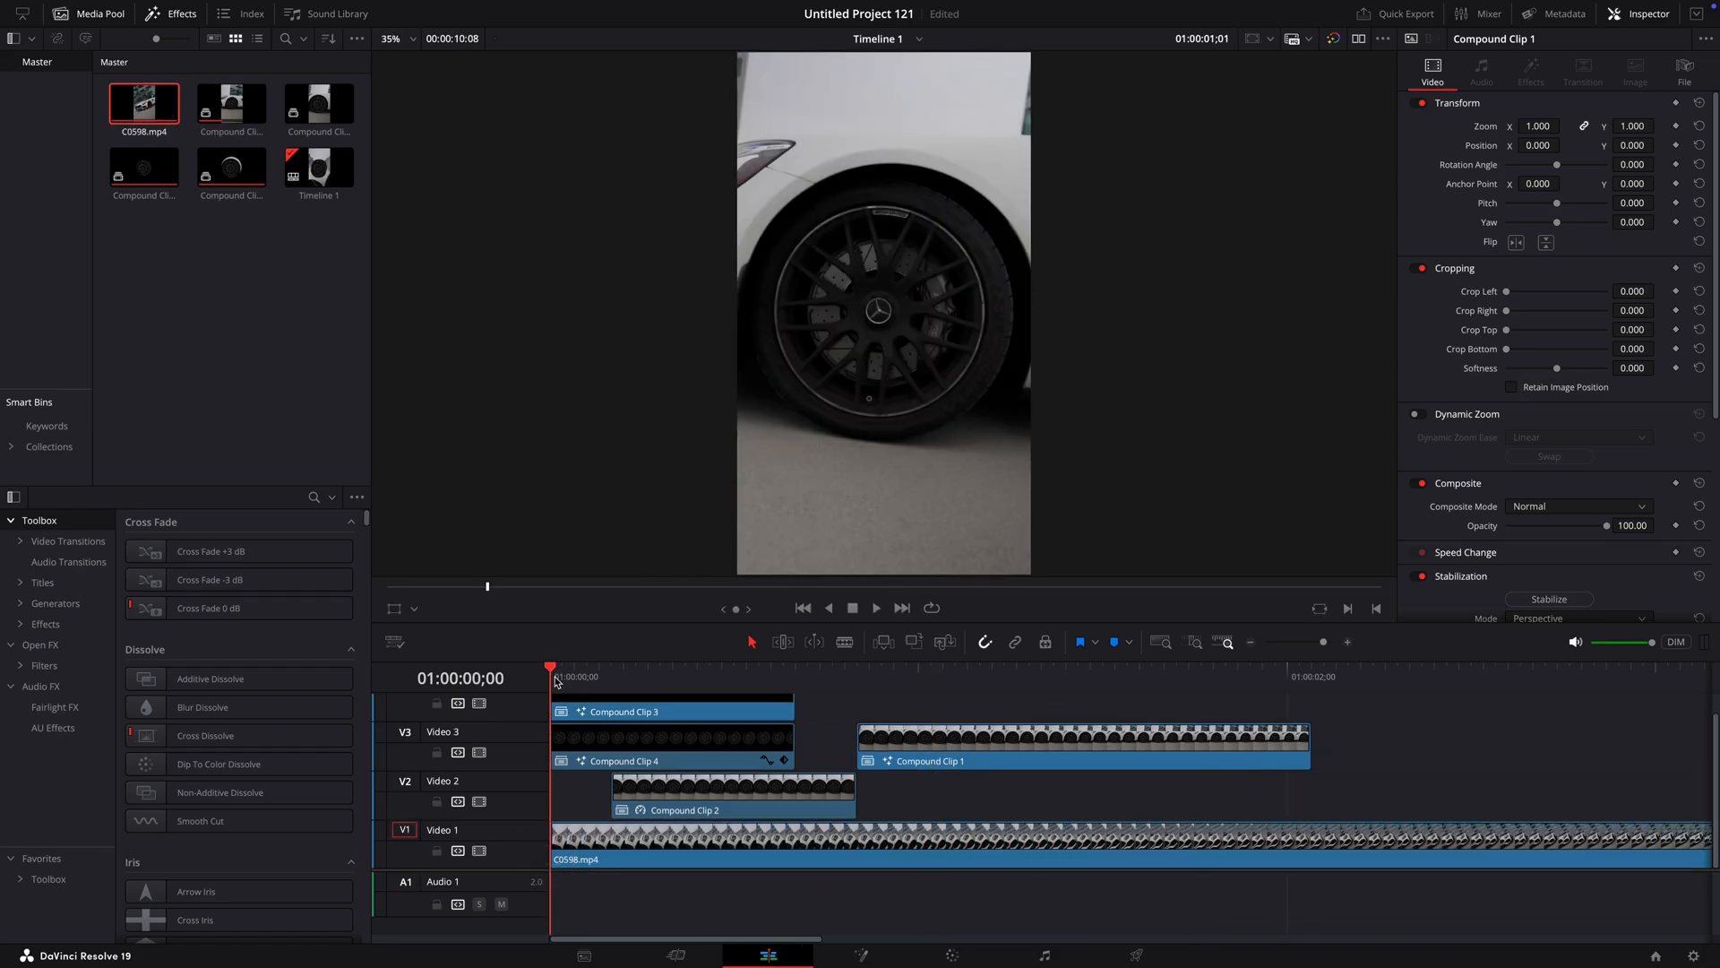
click(822, 666)
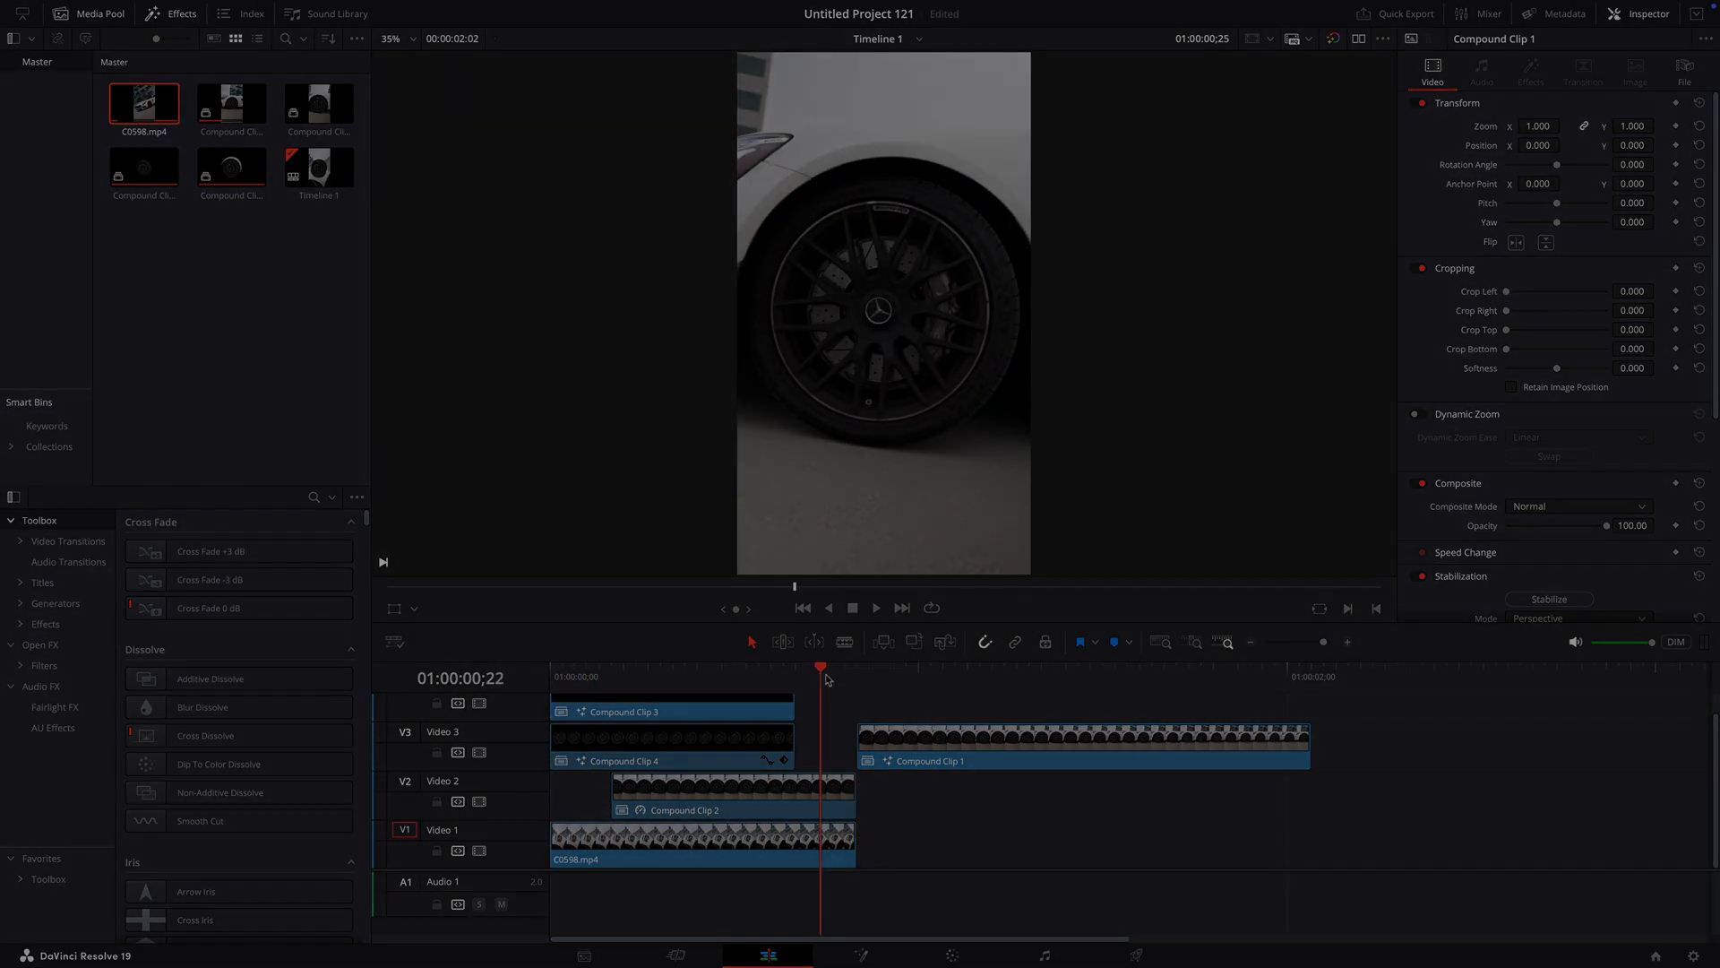